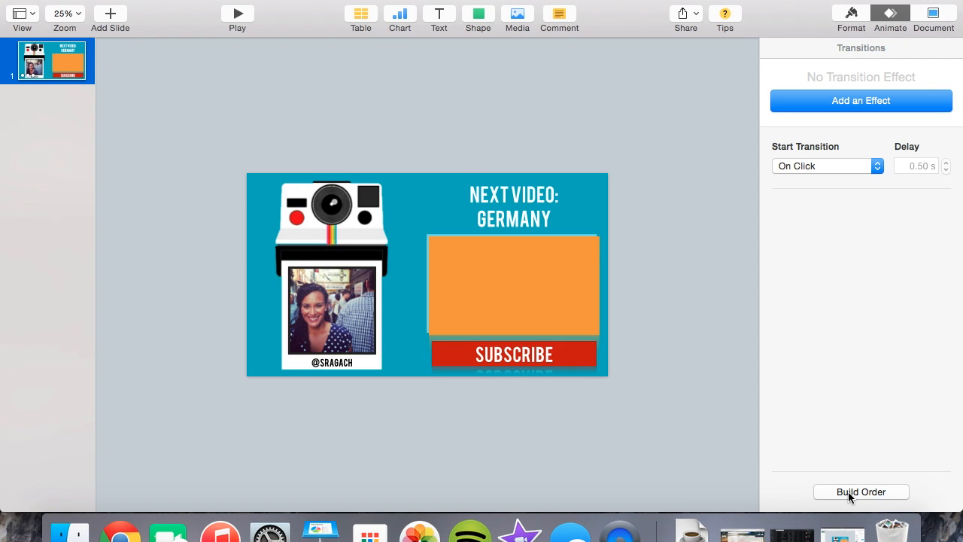
mouse_move(846, 481)
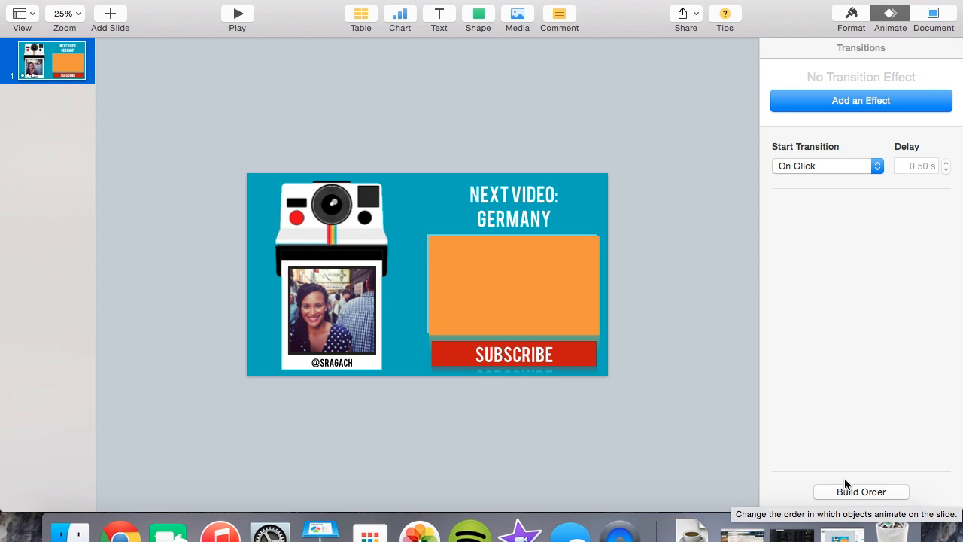
mouse_move(843, 470)
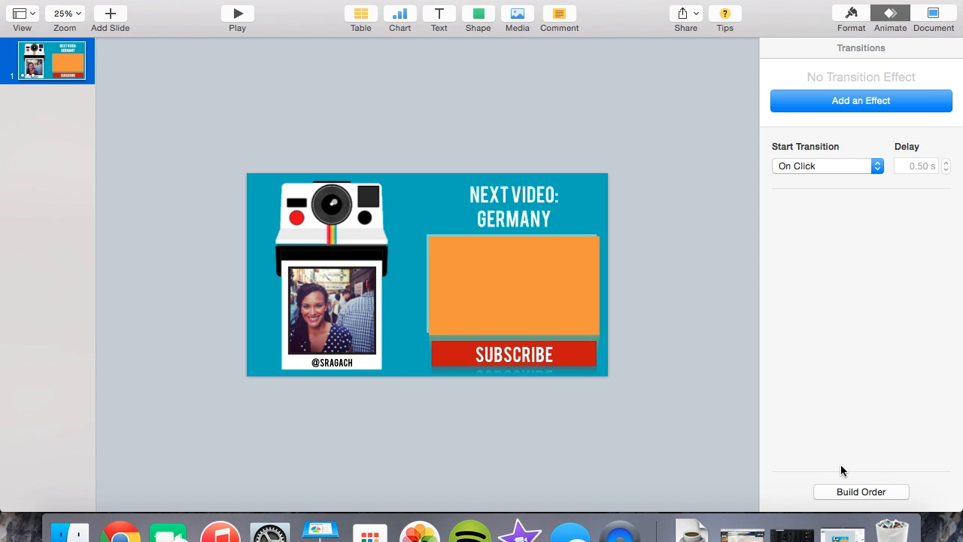
mouse_move(843, 478)
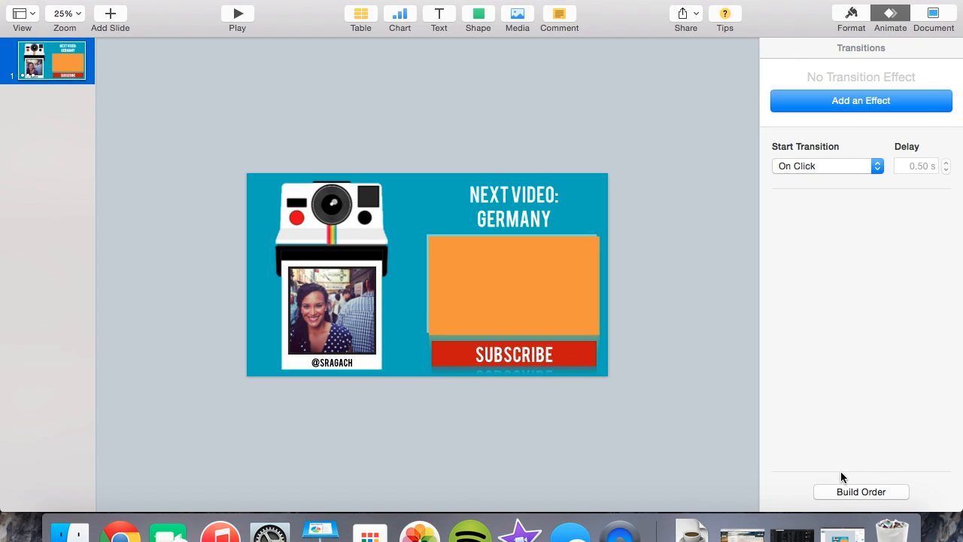
mouse_move(848, 491)
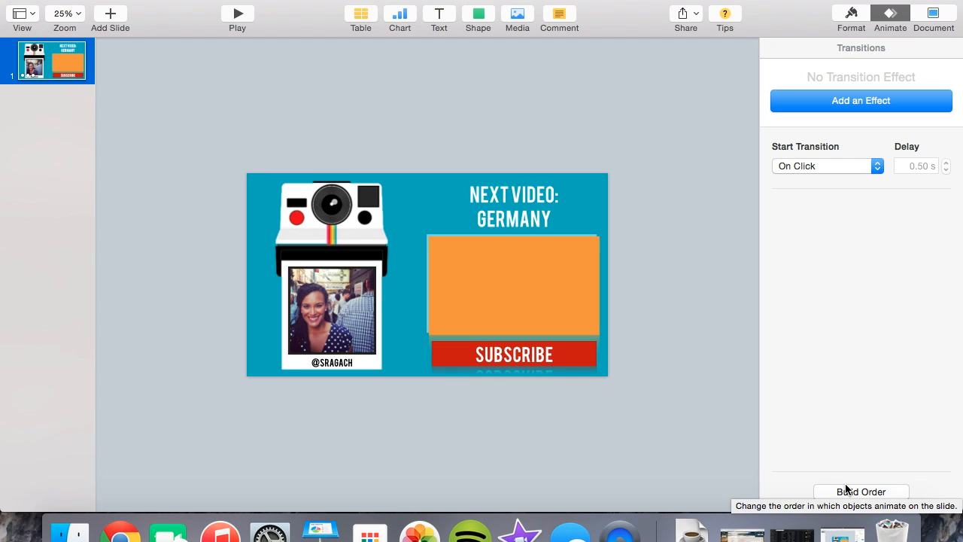
Show the end-screen slide's Build Order list and preview its three animated builds.
click(861, 492)
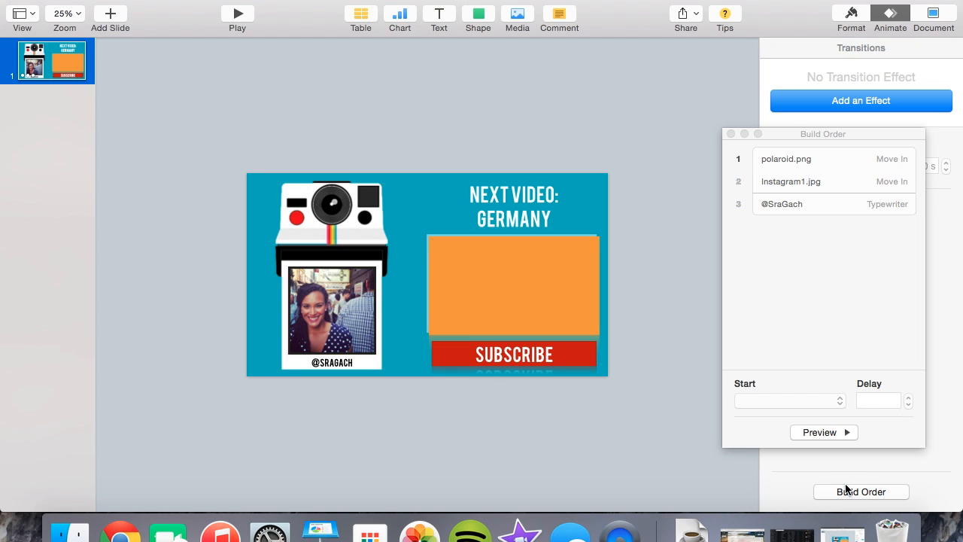
mouse_move(814, 435)
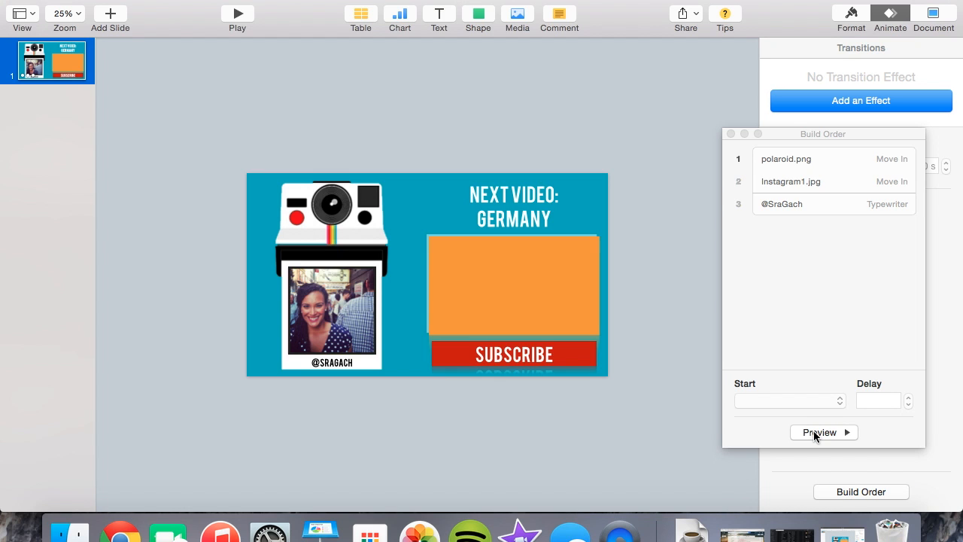
click(823, 432)
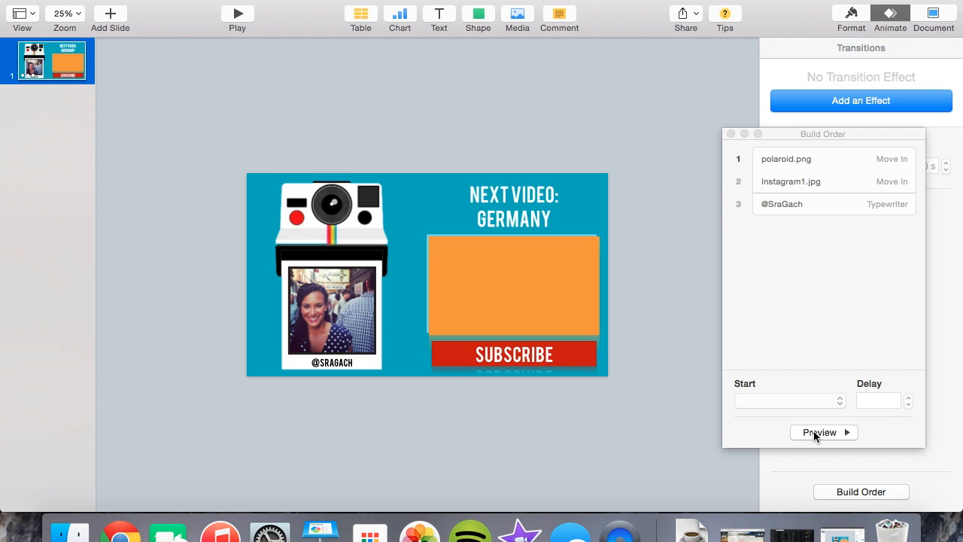
mouse_move(622, 347)
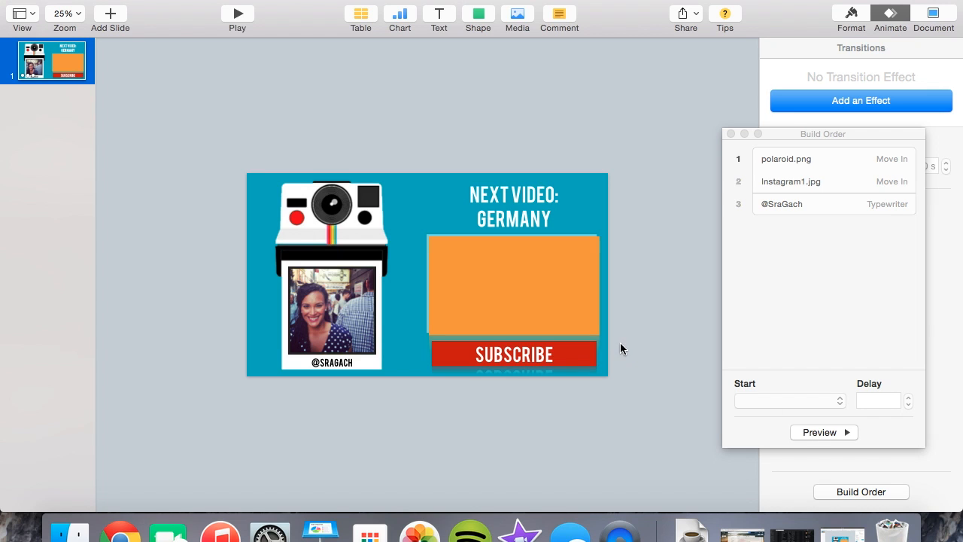
mouse_move(524, 368)
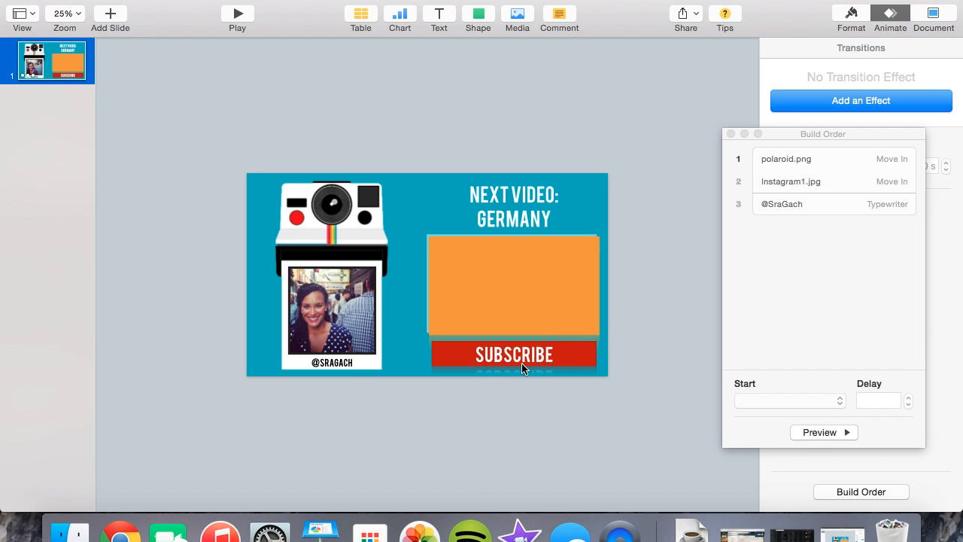
mouse_move(731, 134)
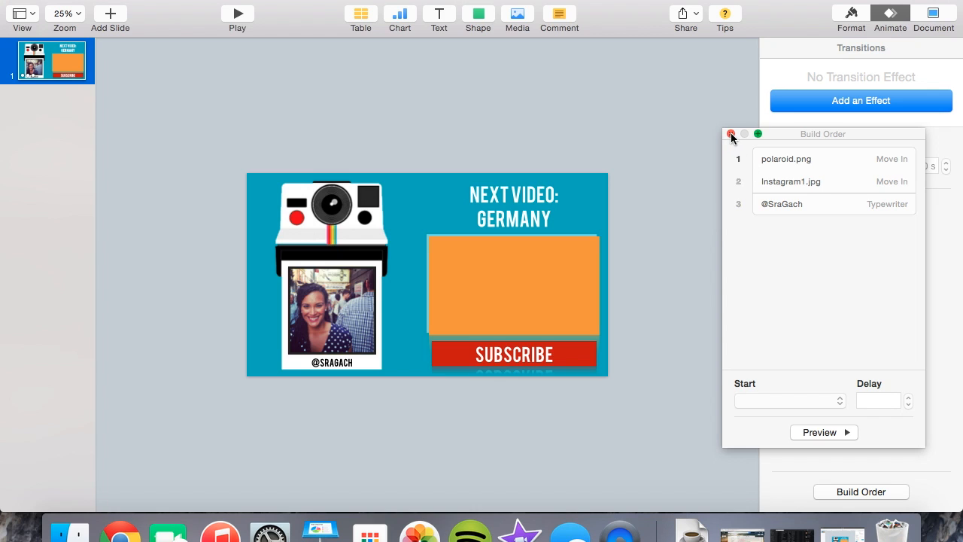
Close the Build Order window for the end-screen slide.
click(731, 134)
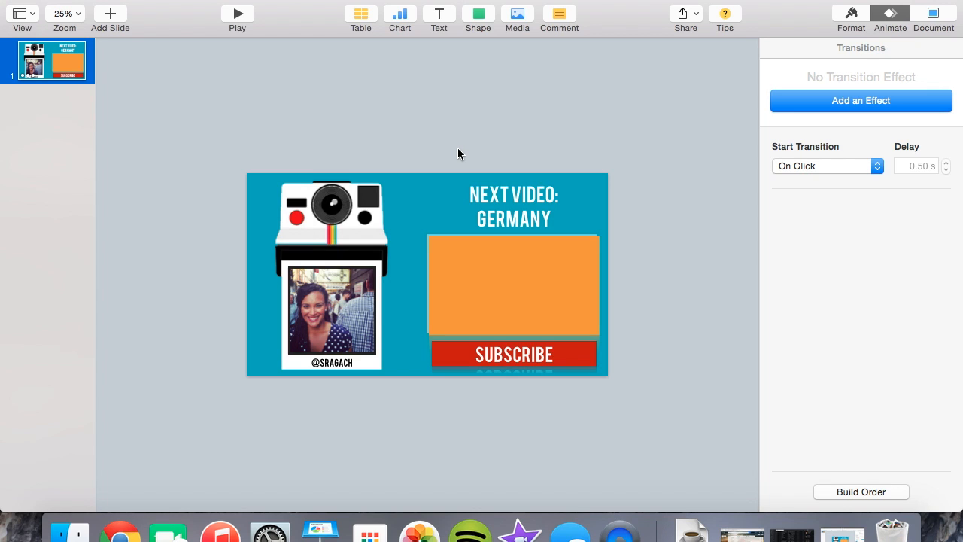
mouse_move(572, 273)
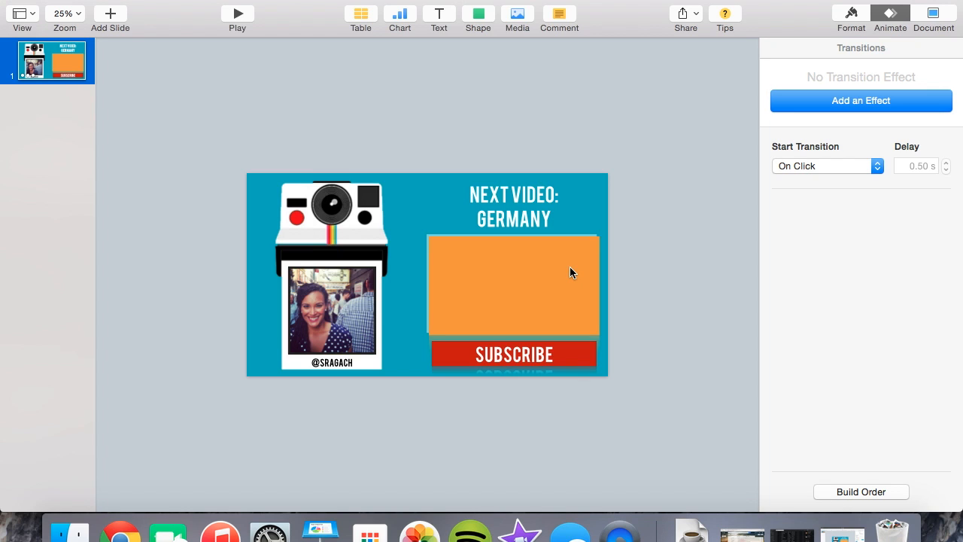
mouse_move(531, 251)
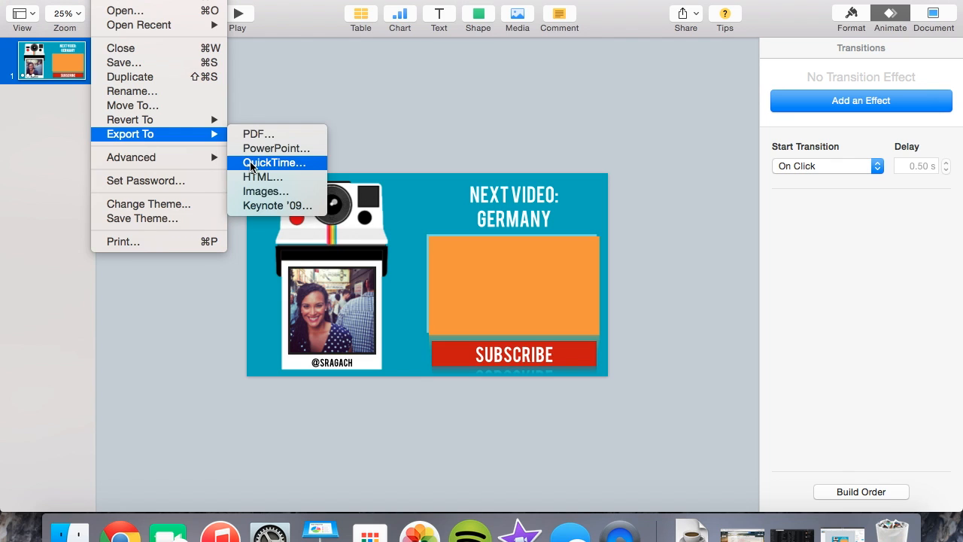
Export the slide as a self-playing QuickTime movie with 0-second delays to the Desktop.
click(275, 163)
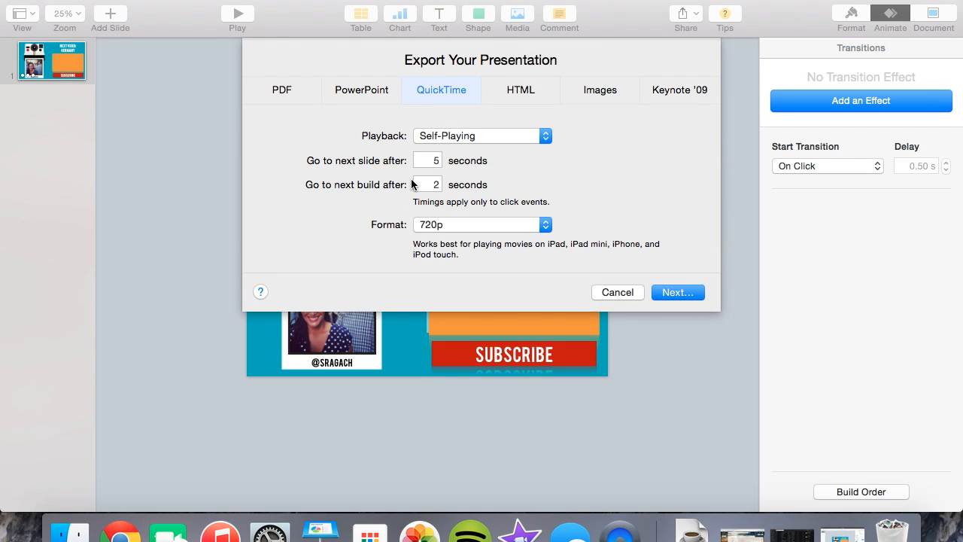
mouse_move(420, 160)
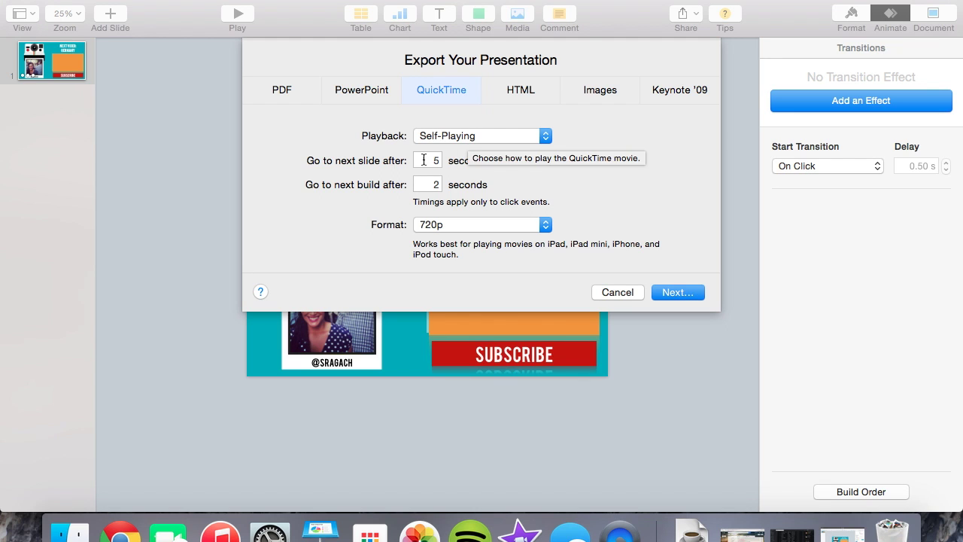
click(428, 160)
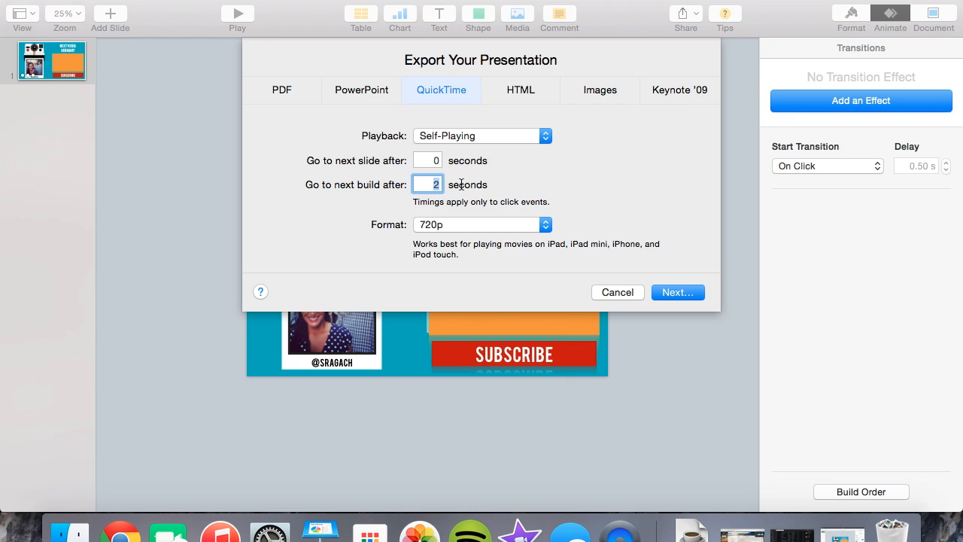
text(0)
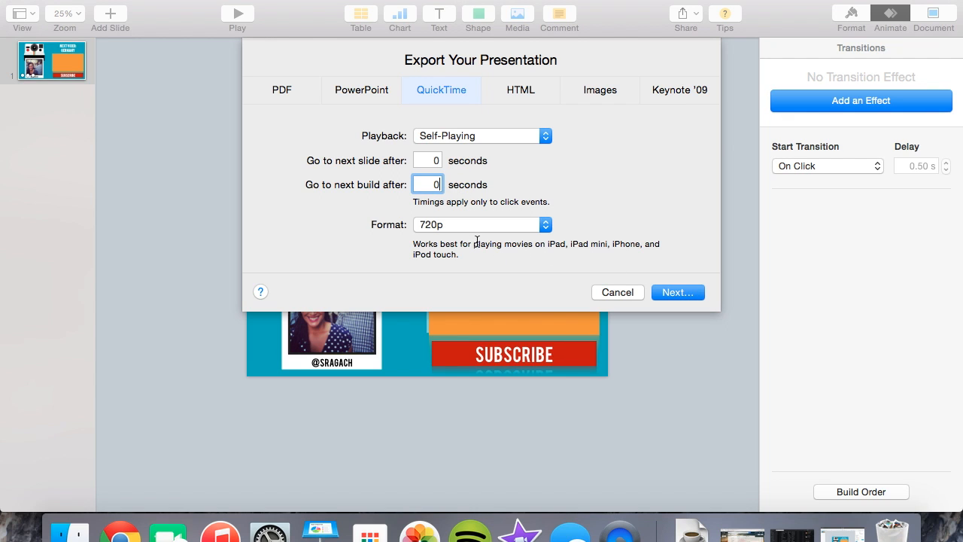
click(617, 292)
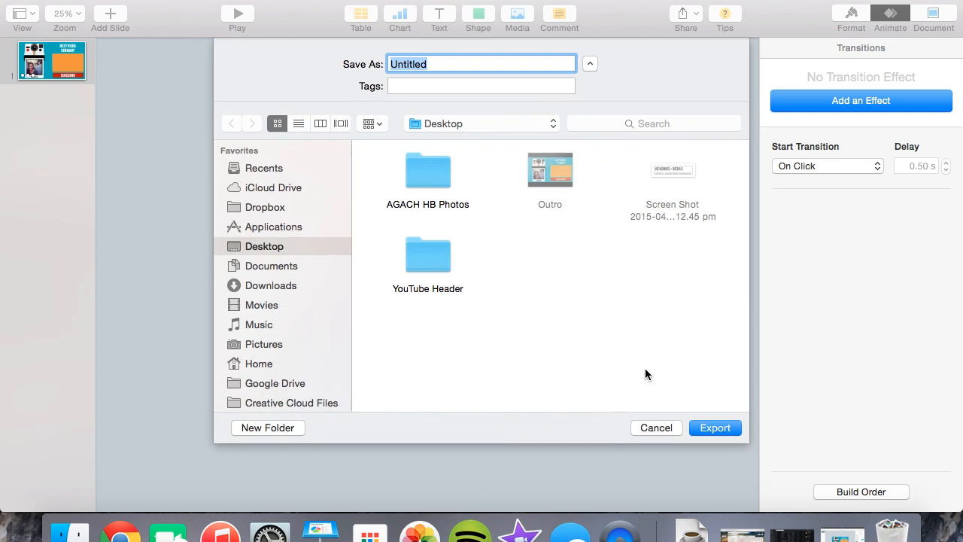
click(656, 427)
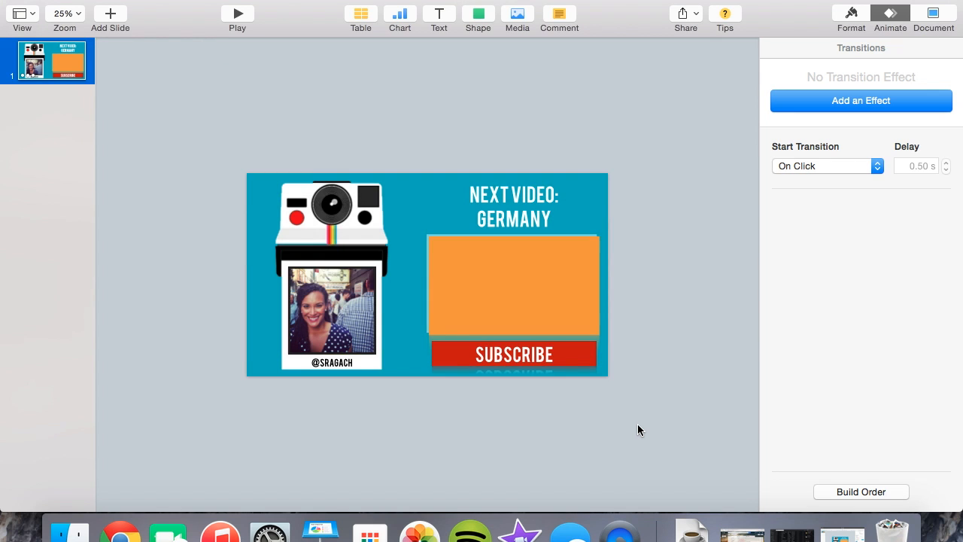
Add the Outro clip to the Animated Graphic timeline and lengthen it to 20 seconds.
click(520, 504)
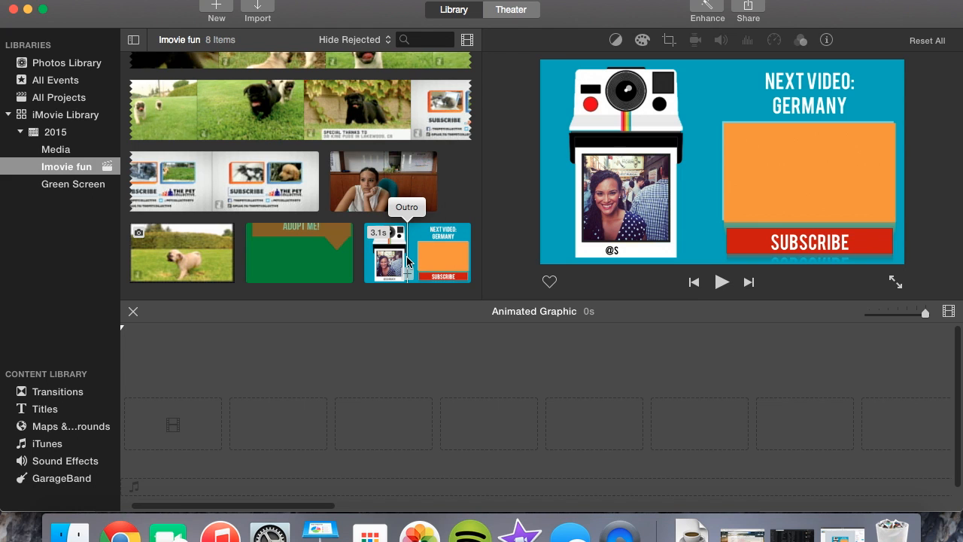
click(418, 252)
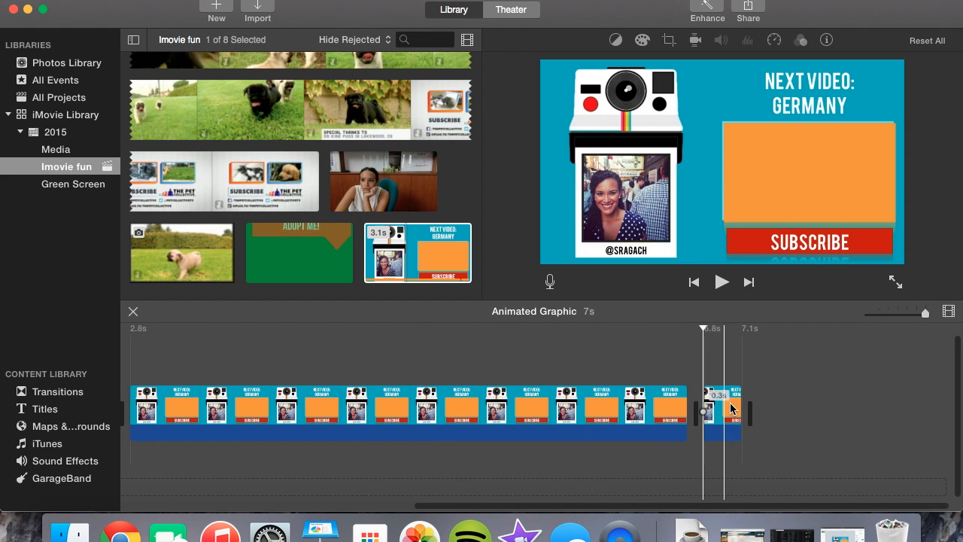
click(611, 406)
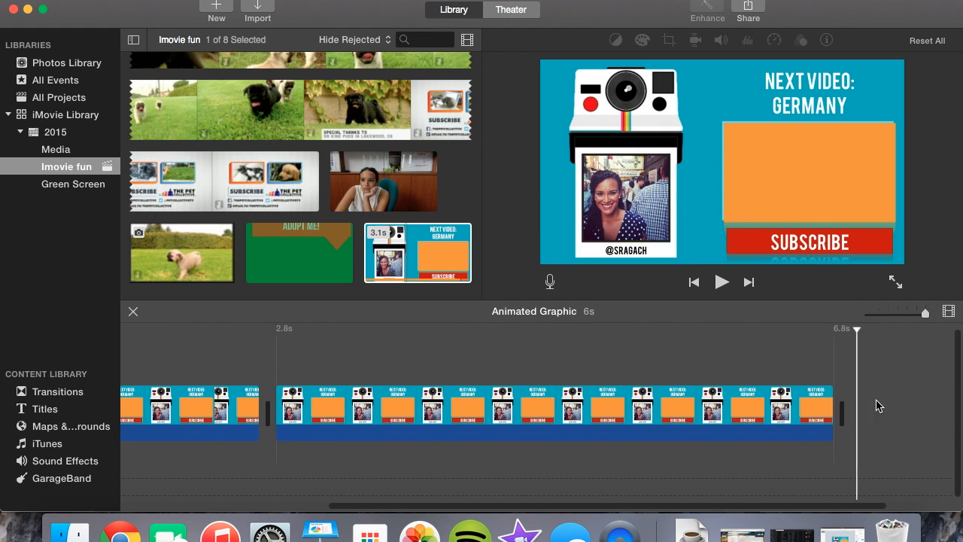
drag(836, 406, 918, 429)
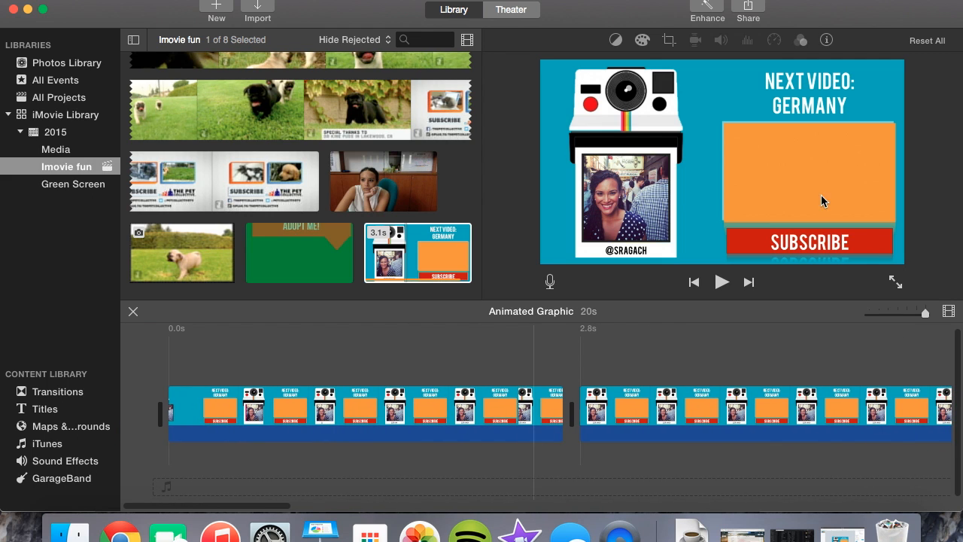
mouse_move(829, 177)
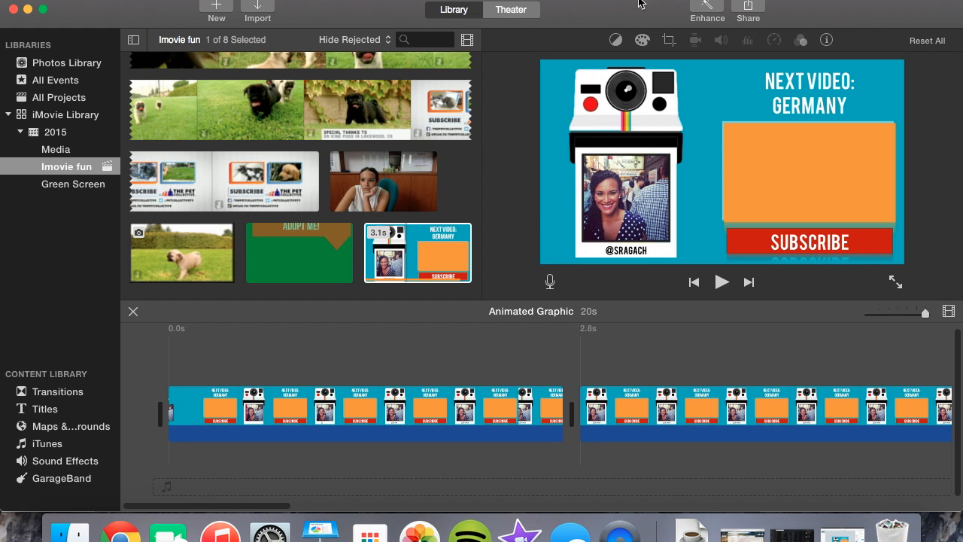
Scroll the event media down to the Great Gach Germany Getaway title clip.
scroll(down, 3)
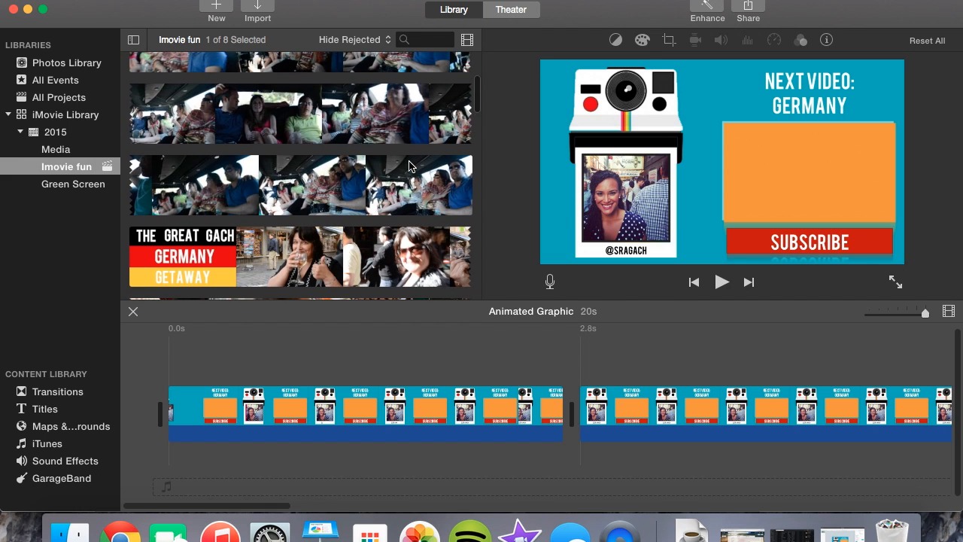
scroll(down, 3)
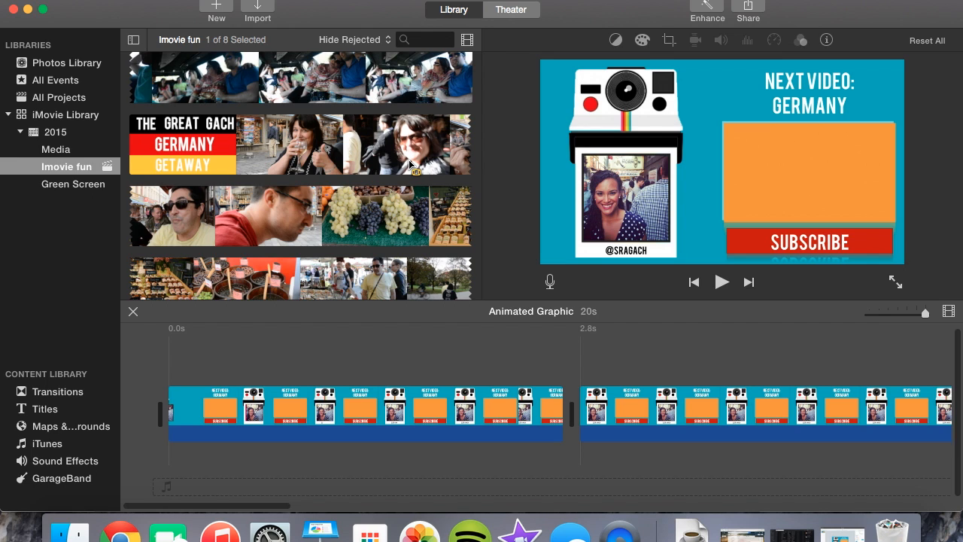
mouse_move(384, 155)
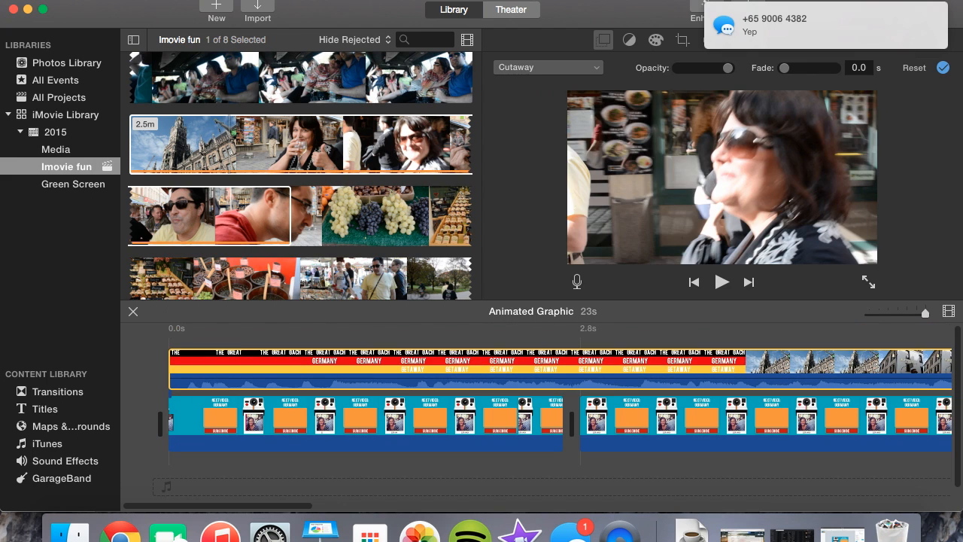
mouse_move(622, 15)
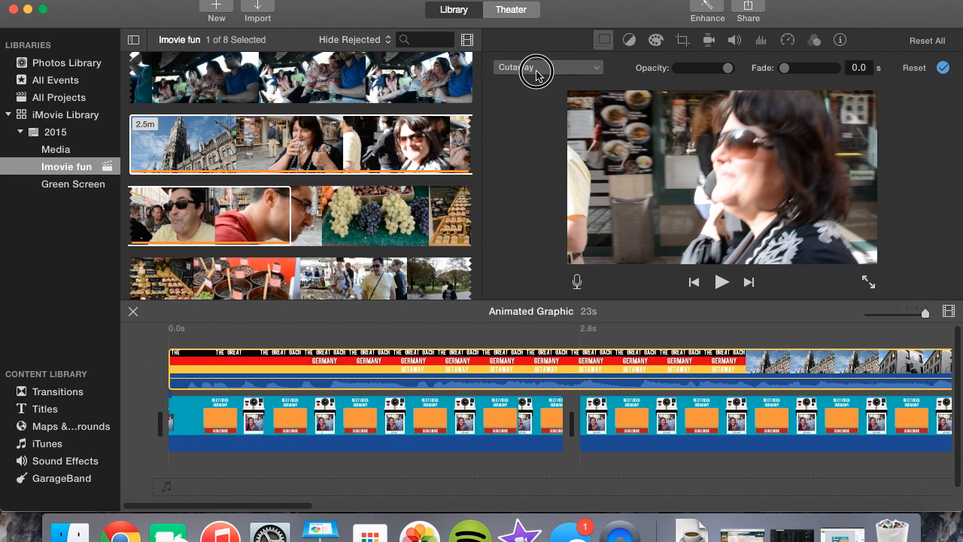
Change the Germany overlay from Cutaway to Picture in Picture and select the inset.
click(547, 68)
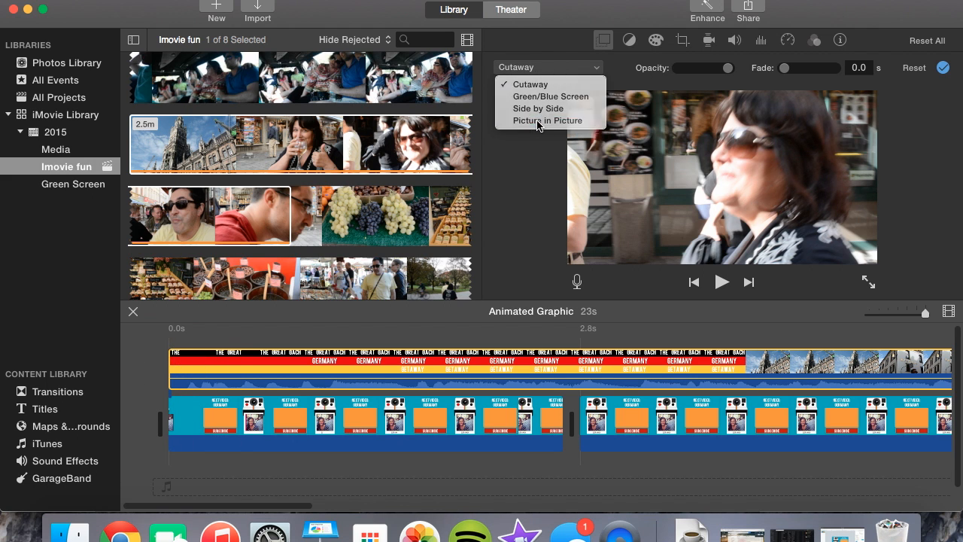
click(547, 120)
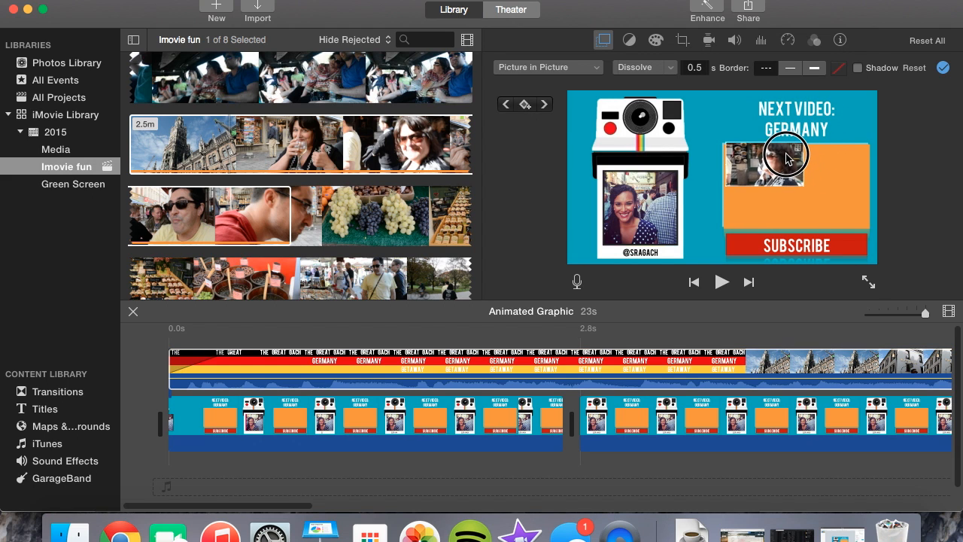
click(766, 161)
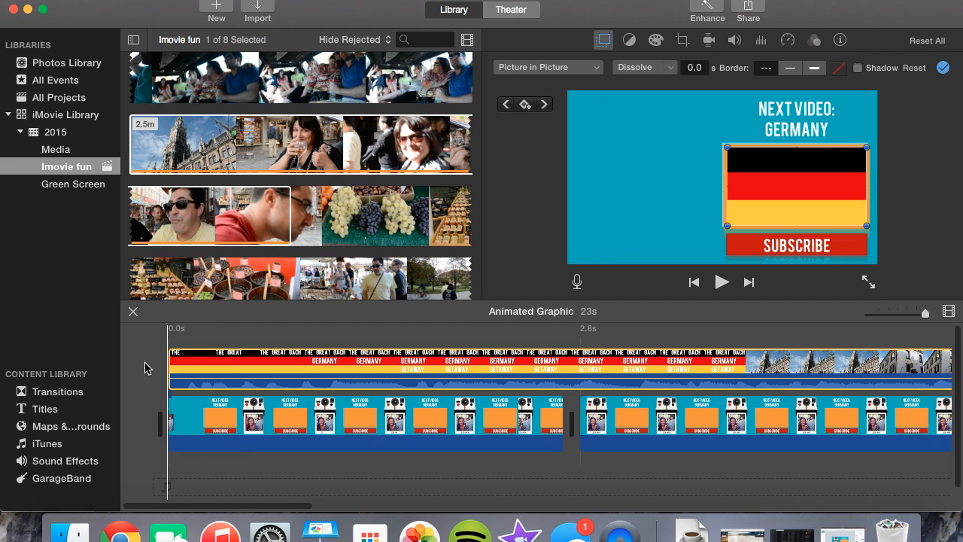
Extend the outro graphic clip to about 20.7 seconds to match the overlay.
click(720, 282)
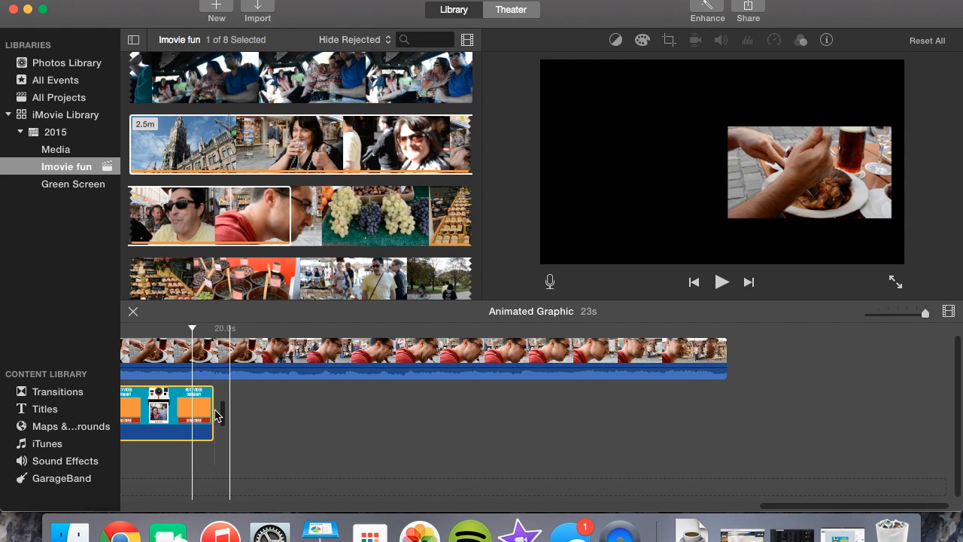
drag(218, 414, 693, 422)
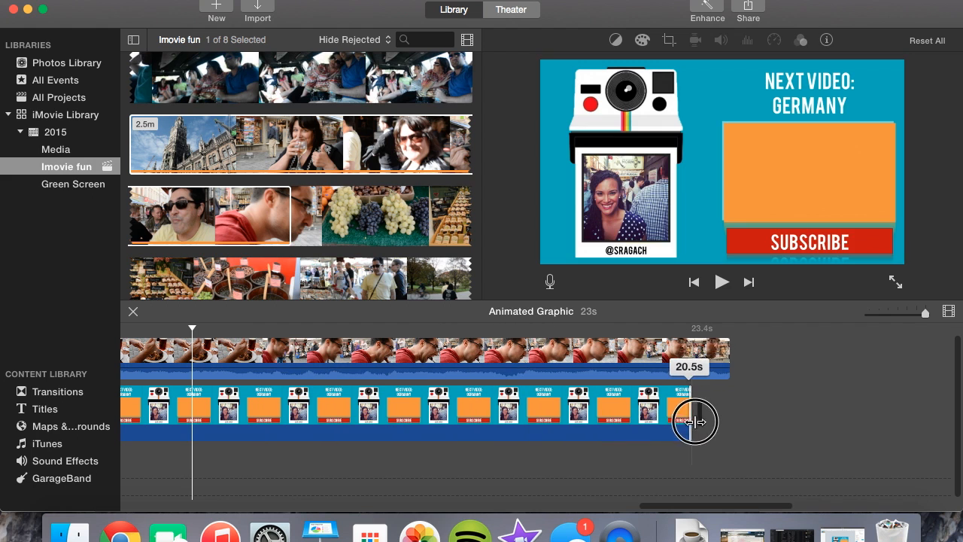
drag(692, 422, 711, 423)
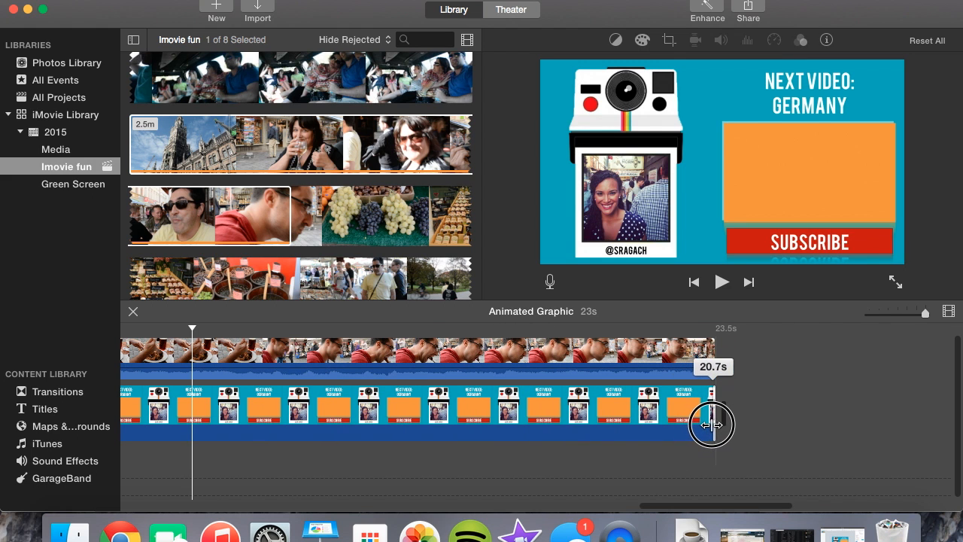
Play back the outro to check the Germany title fills the orange box.
click(721, 281)
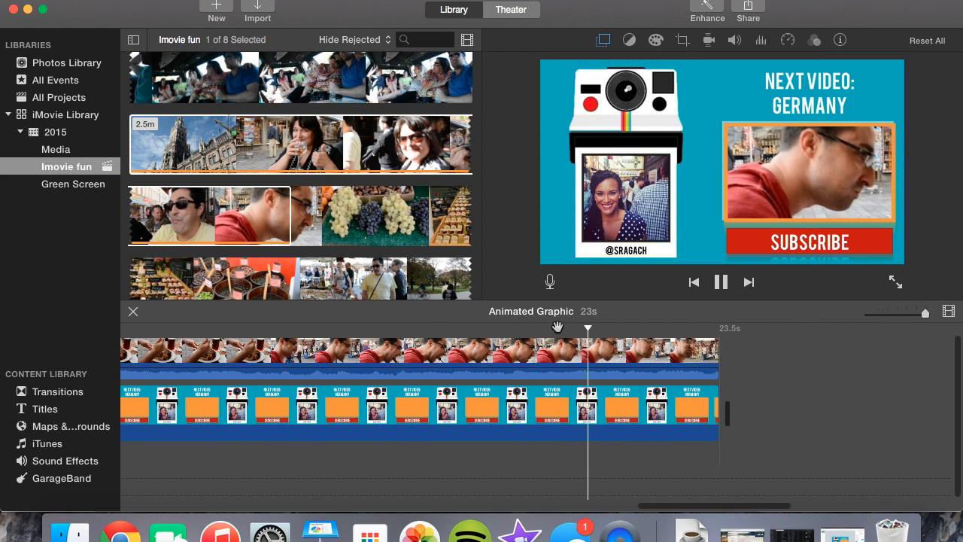
click(721, 282)
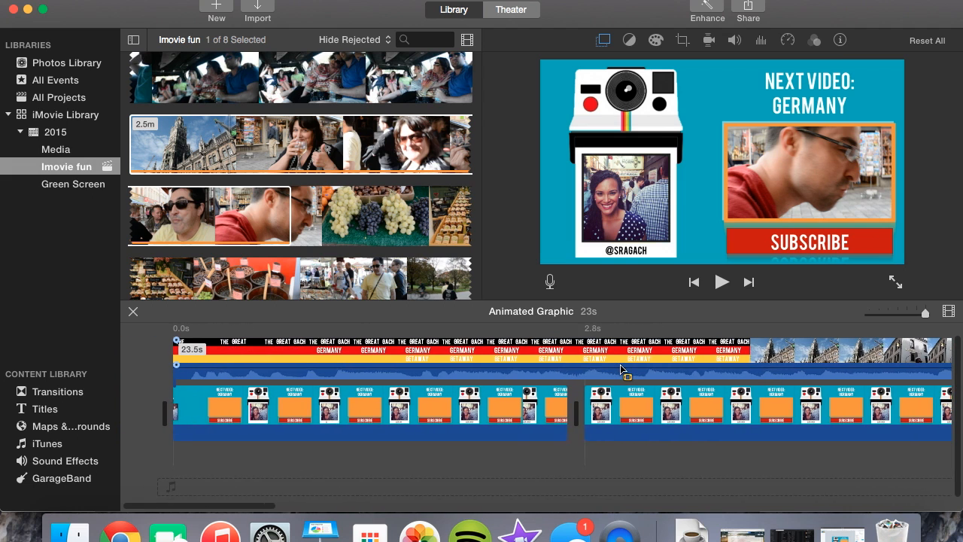
click(316, 363)
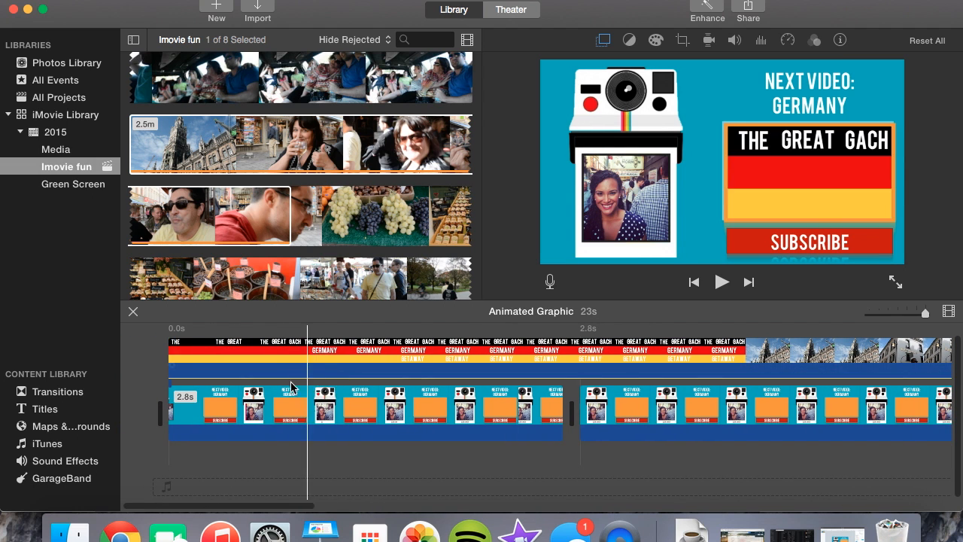
click(721, 282)
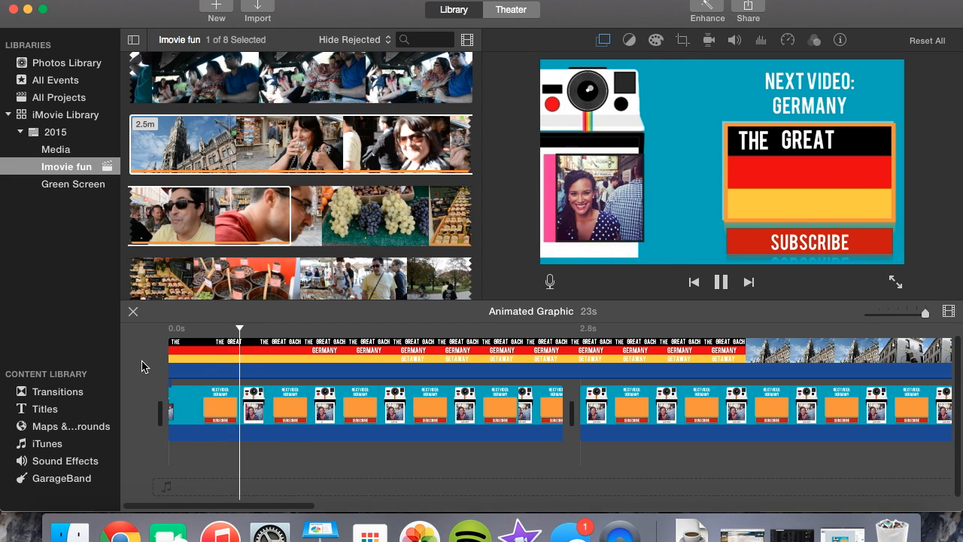
click(721, 282)
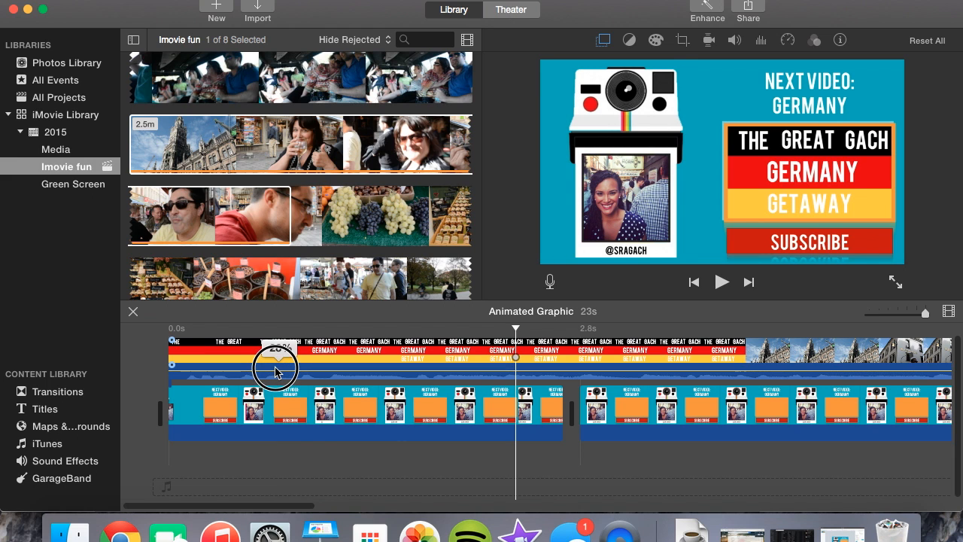
click(720, 282)
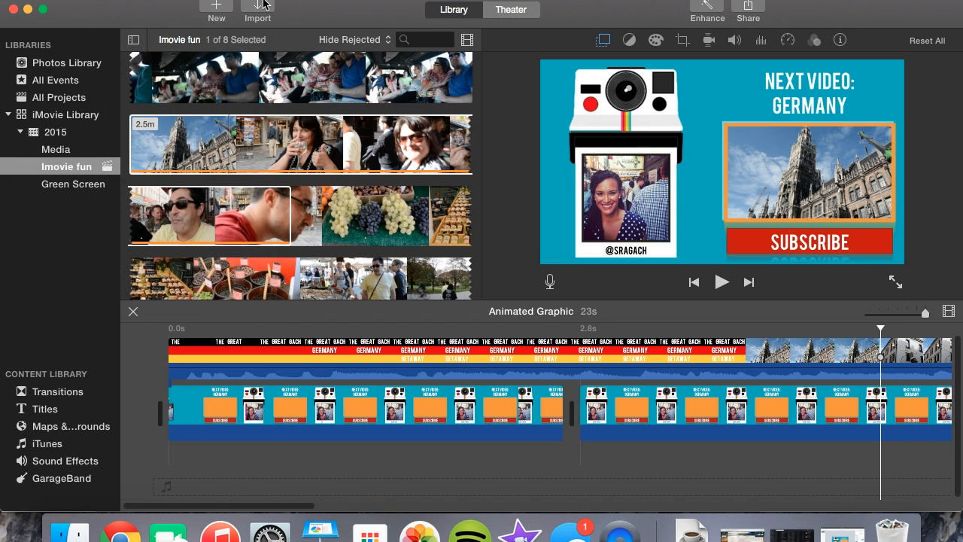
Open iMovie's Share menu to view the sharing destinations.
click(748, 6)
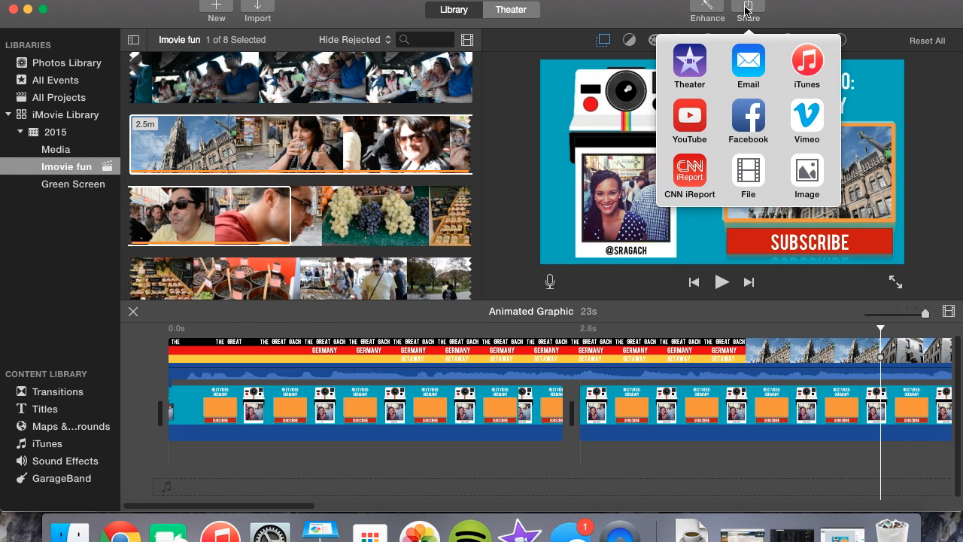
mouse_move(754, 172)
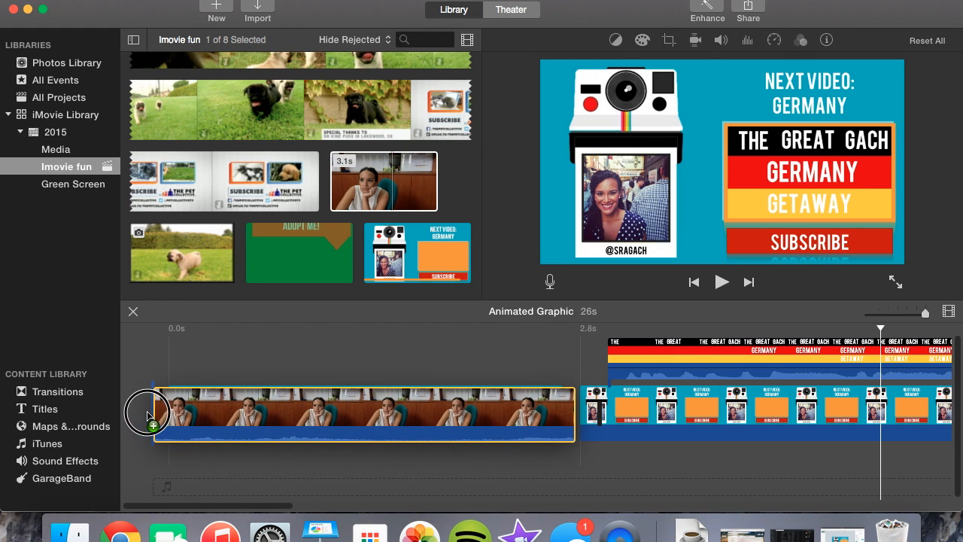
Drop the 3-second desk clip at the project start and preview it.
drag(572, 414, 591, 414)
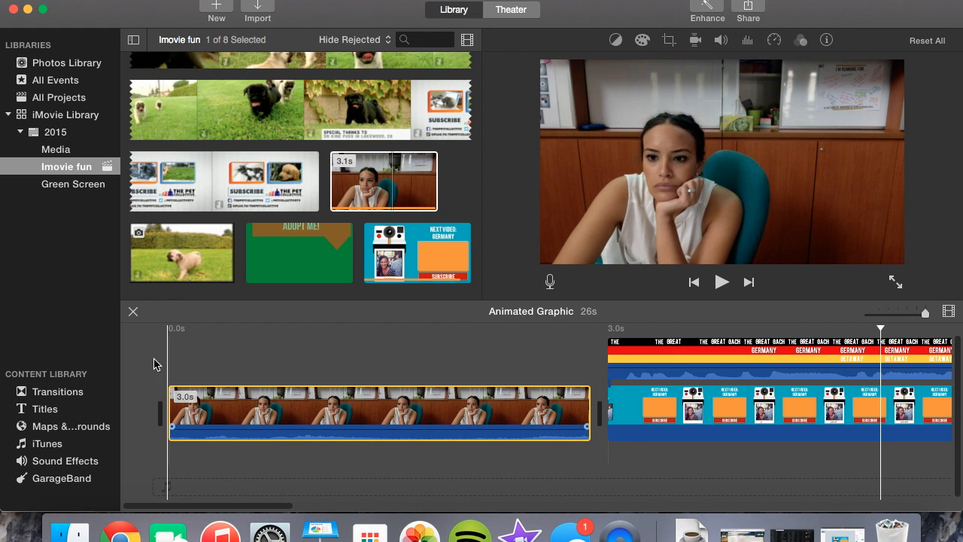
click(722, 282)
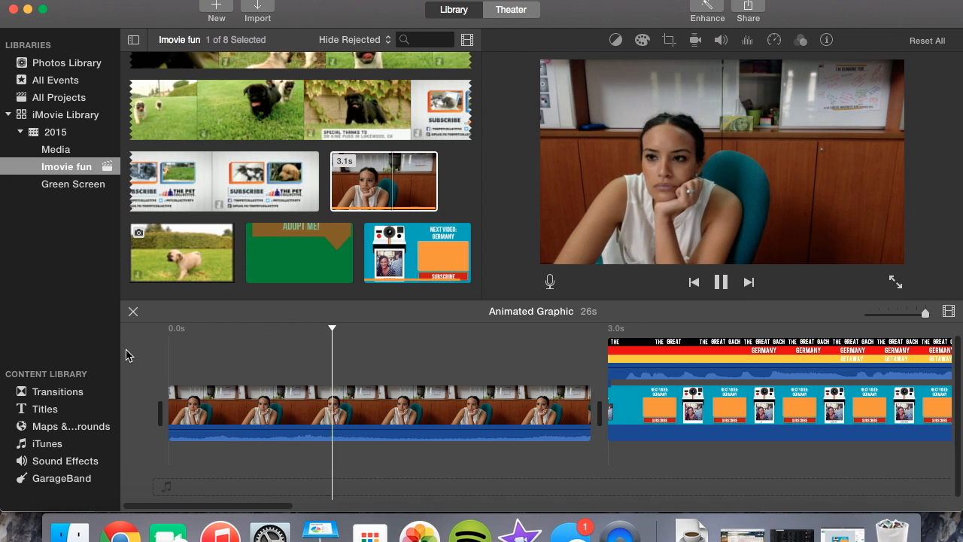
click(620, 328)
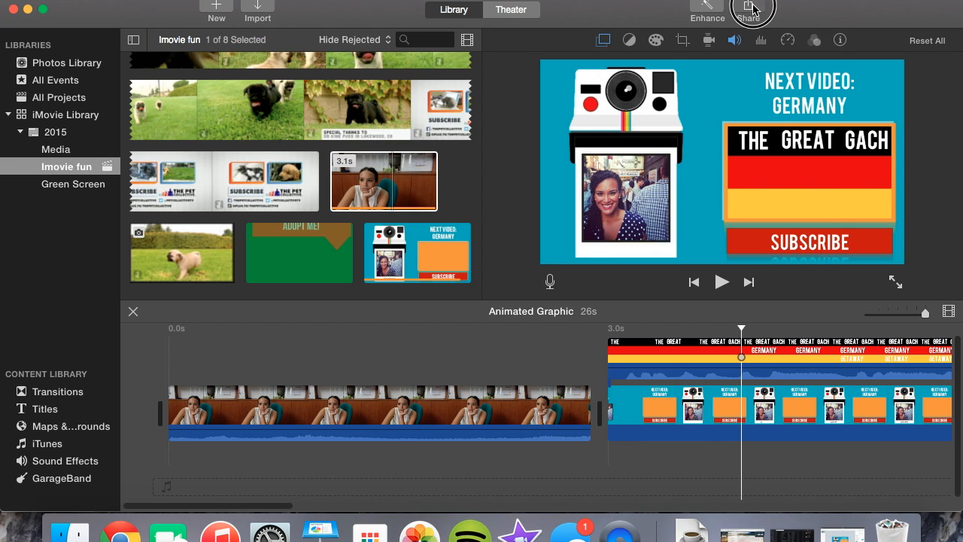
Publish the project to YouTube as 'Outro Test' under the Film & Animation category.
click(749, 9)
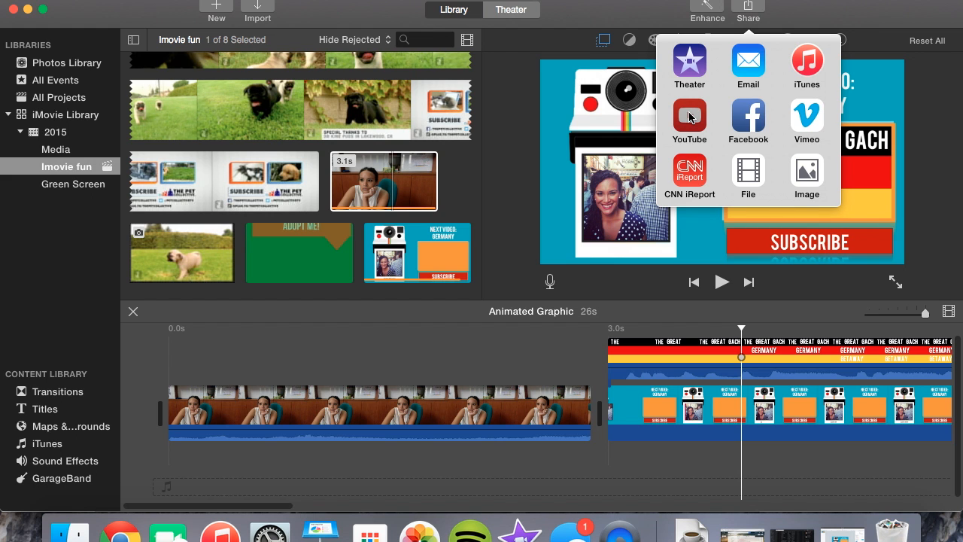
click(690, 117)
text(Outro Test)
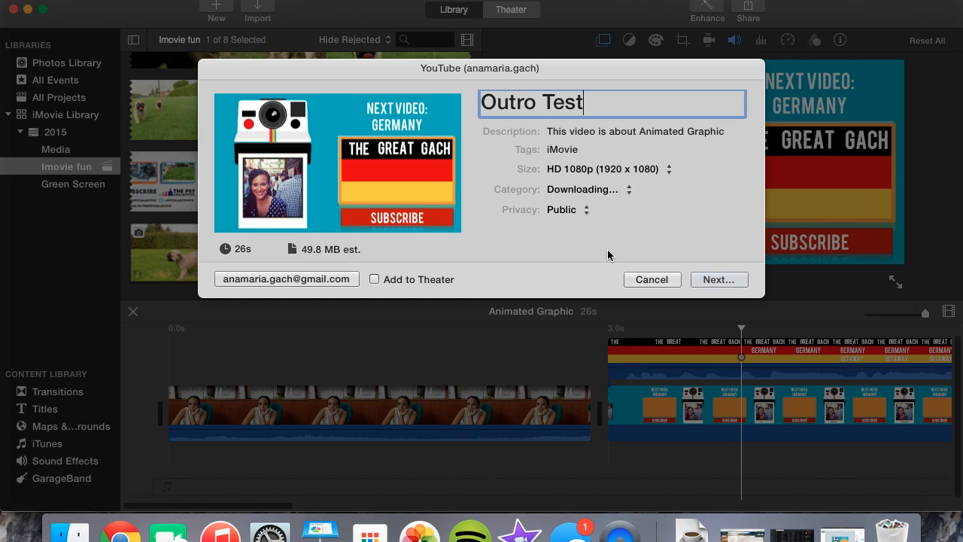
click(586, 189)
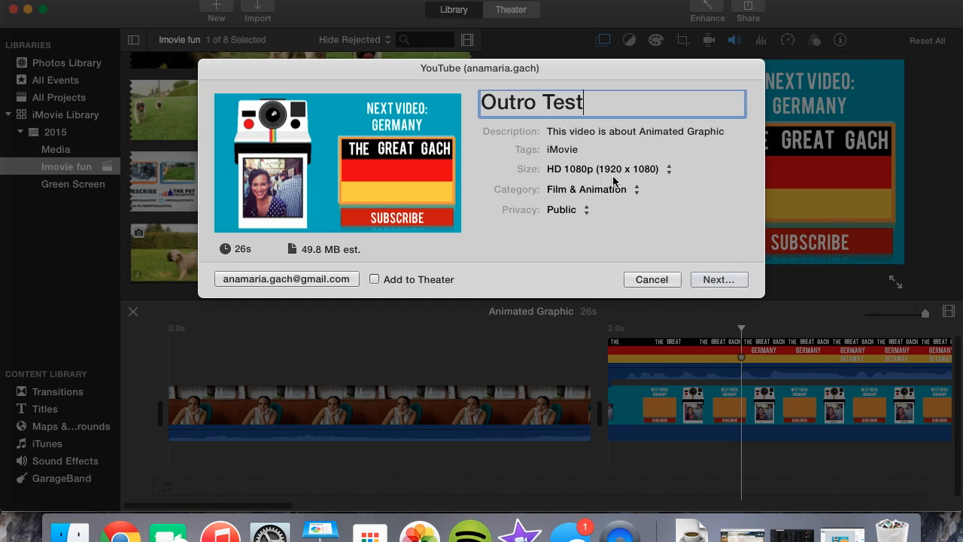
click(719, 279)
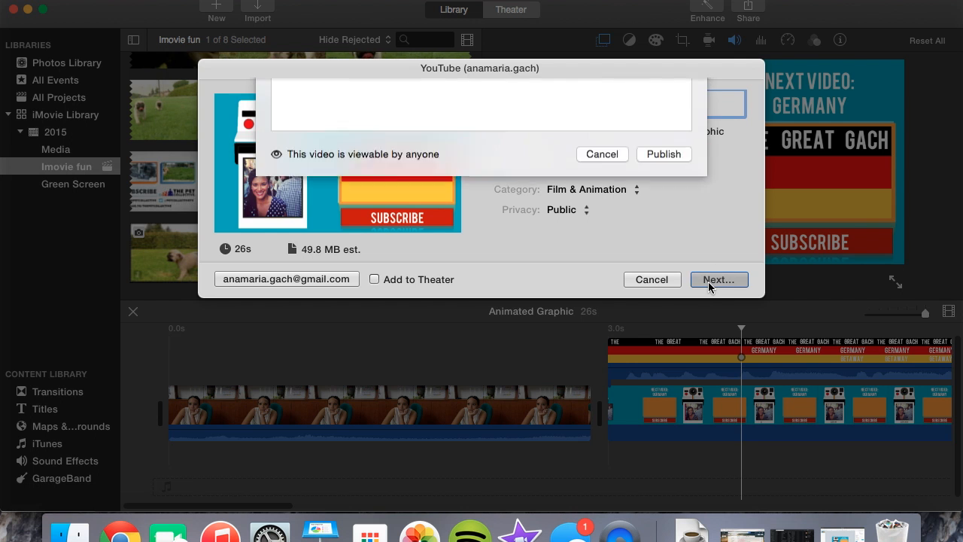
click(663, 154)
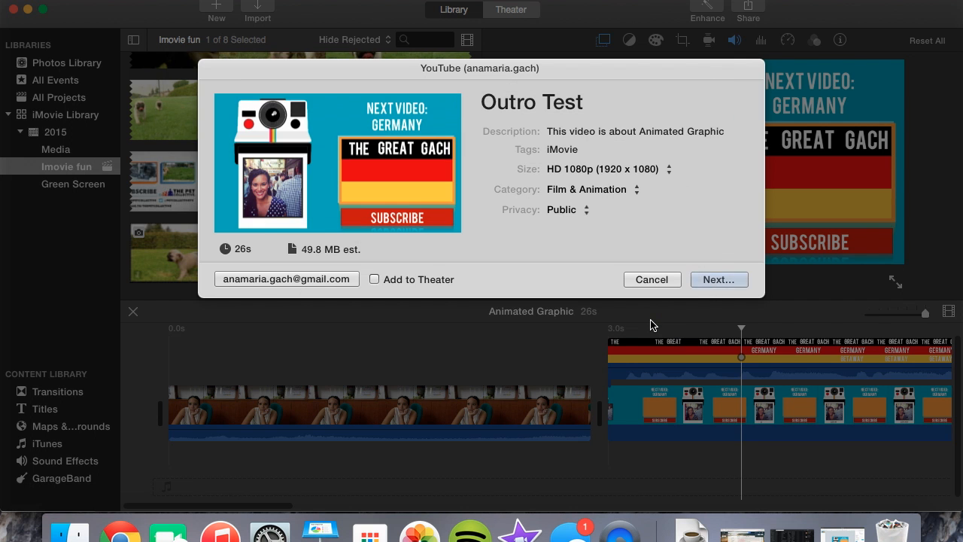
click(651, 280)
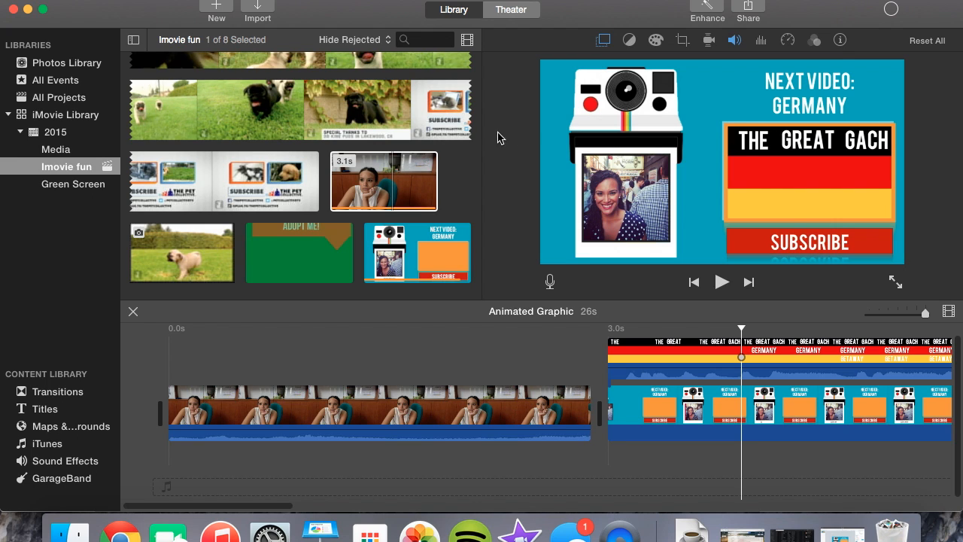
mouse_move(531, 133)
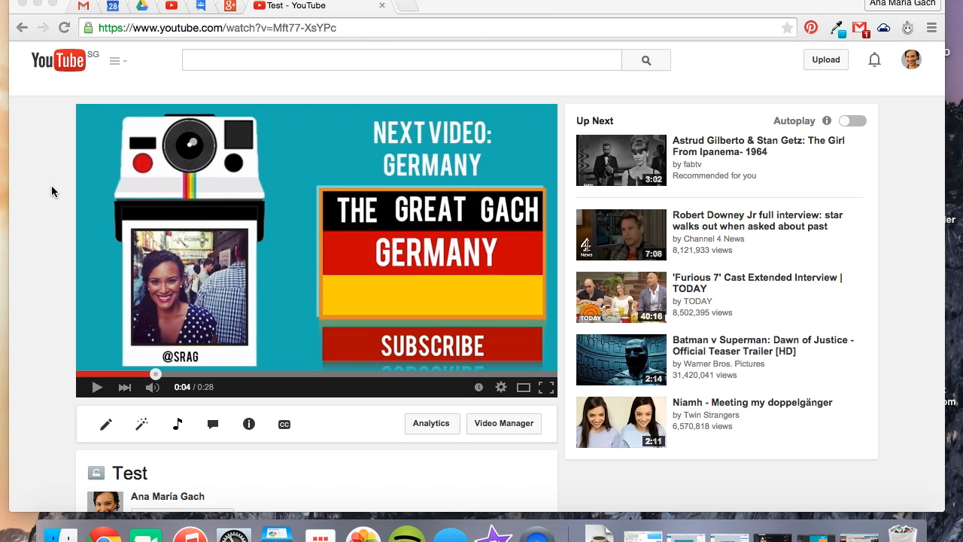
mouse_move(90, 432)
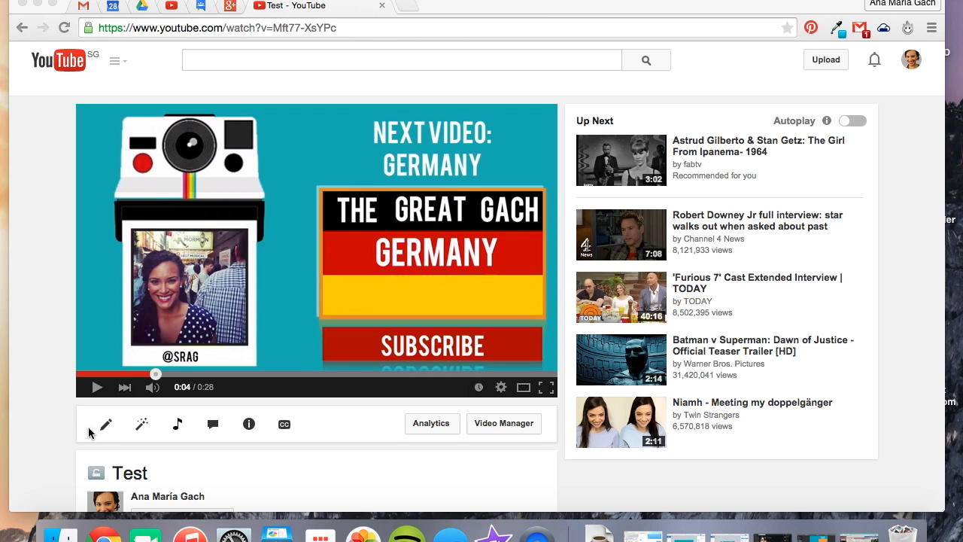
mouse_move(105, 424)
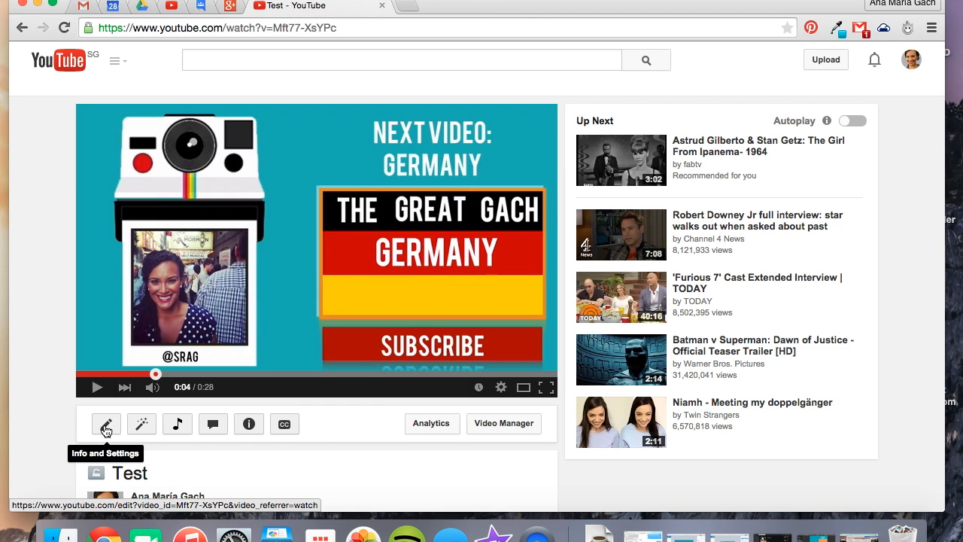
mouse_move(214, 424)
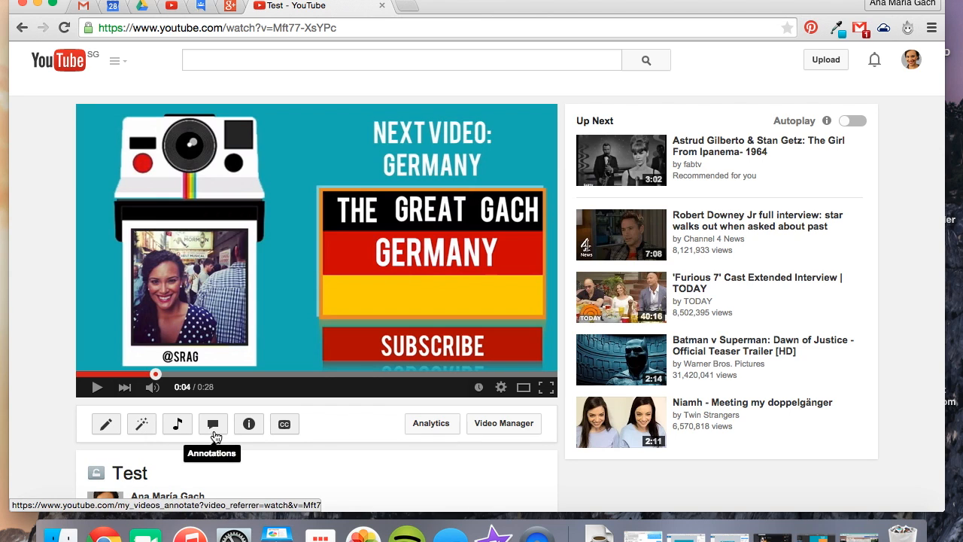
mouse_move(283, 432)
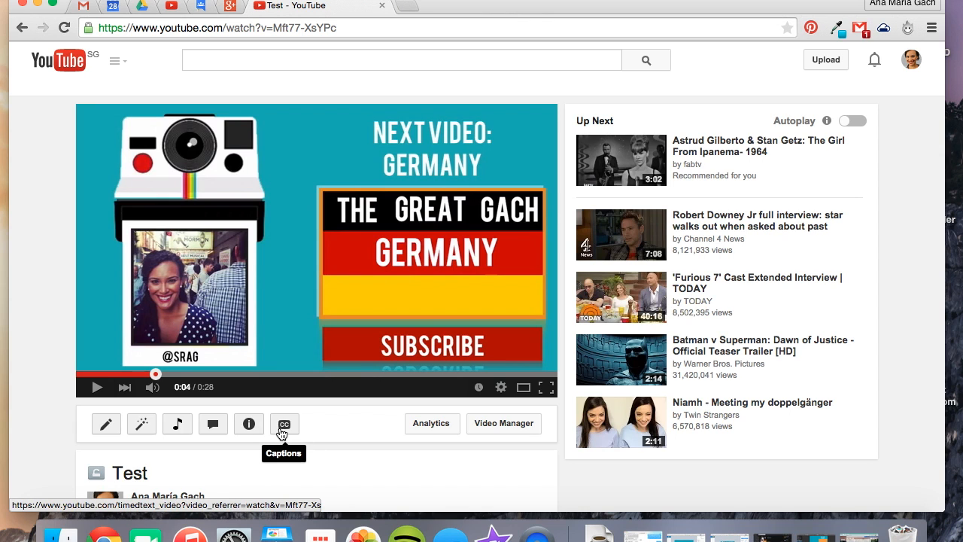
mouse_move(106, 423)
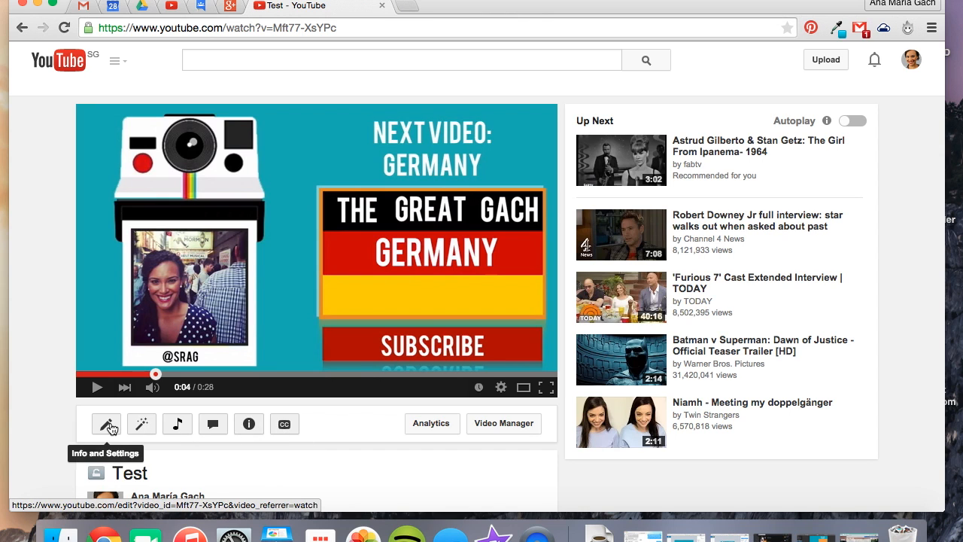
mouse_move(219, 425)
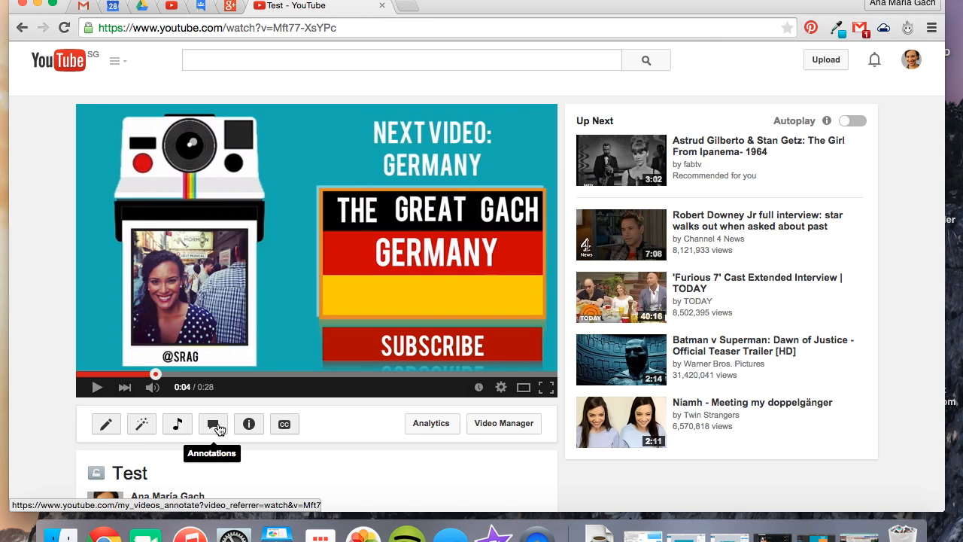
Open YouTube's annotation editor for the 28-second Test video.
click(213, 423)
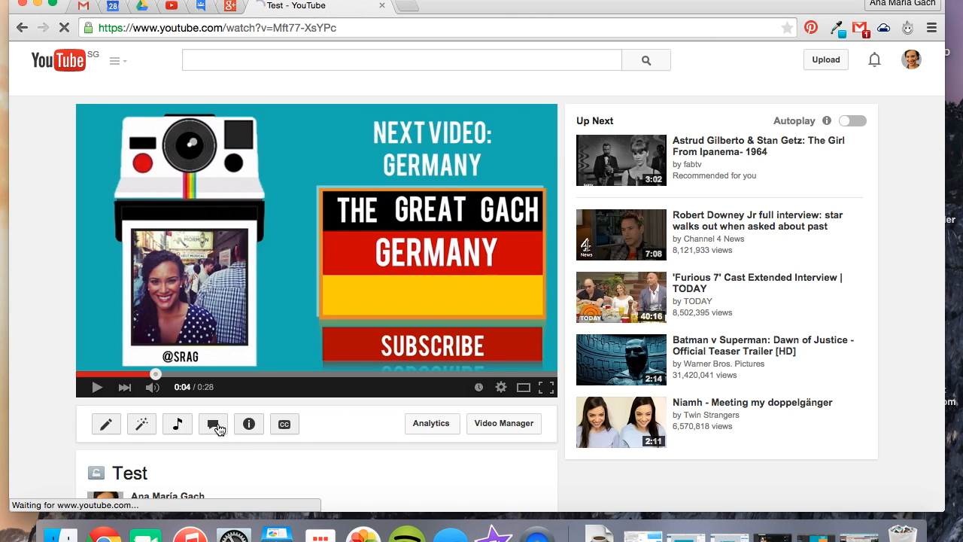
click(213, 424)
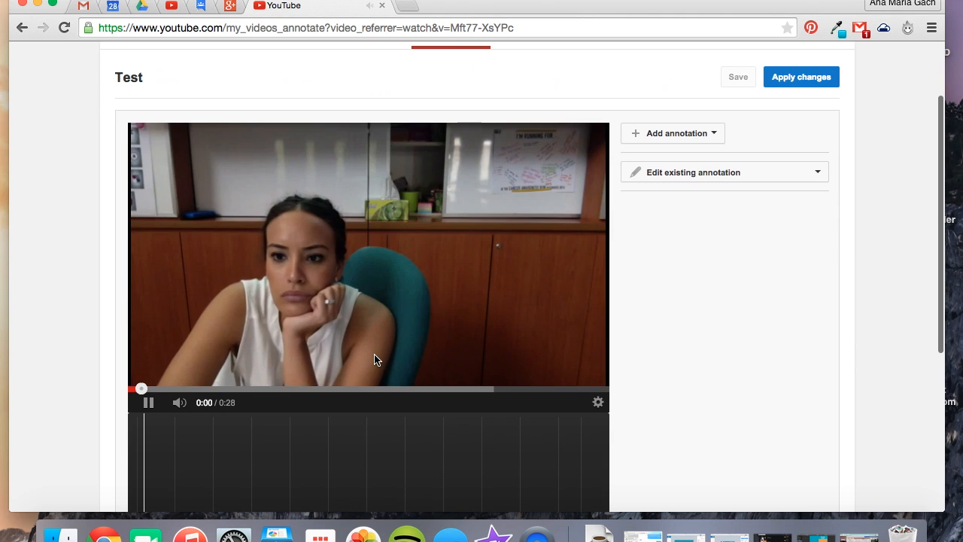
Pause playback and scrub the Test video back to 0:03, where the Germany box appears.
click(172, 389)
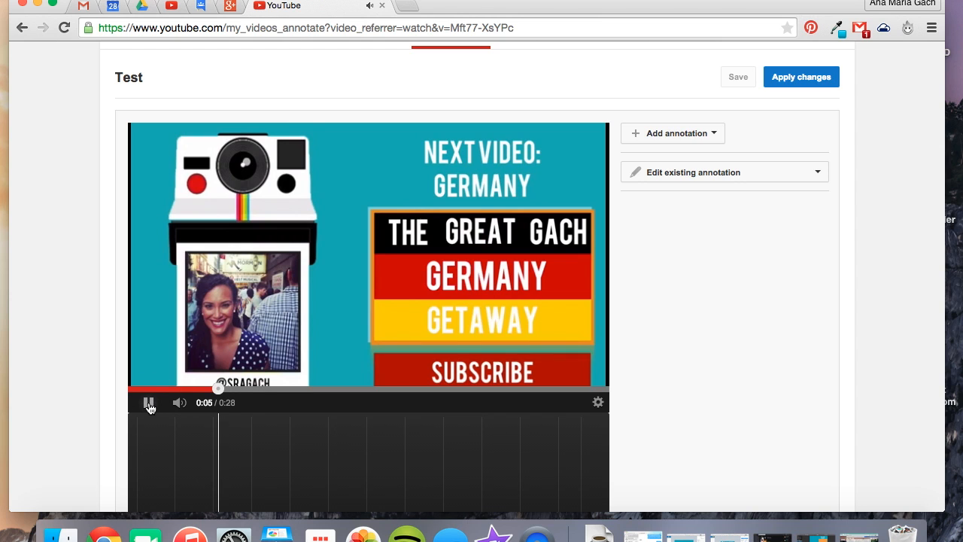
click(149, 403)
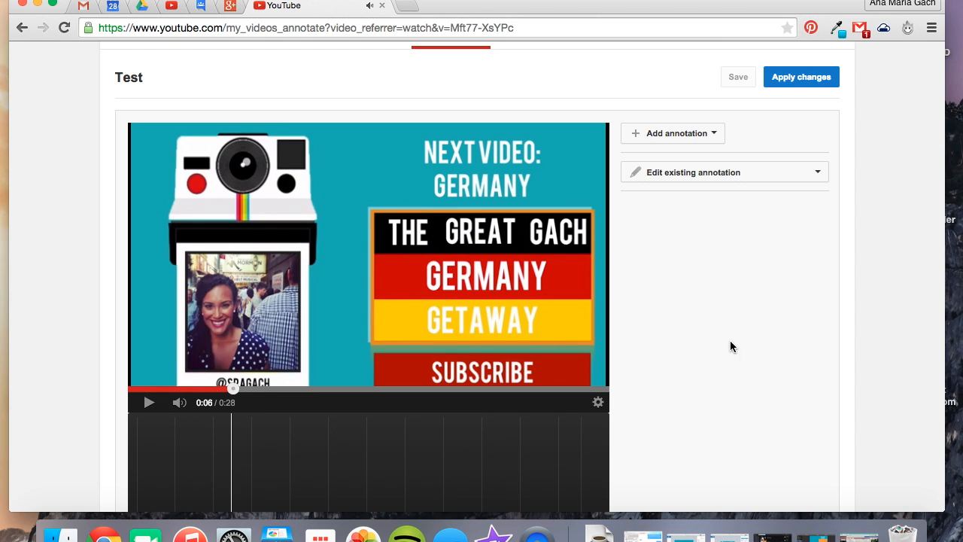
scroll(down, 3)
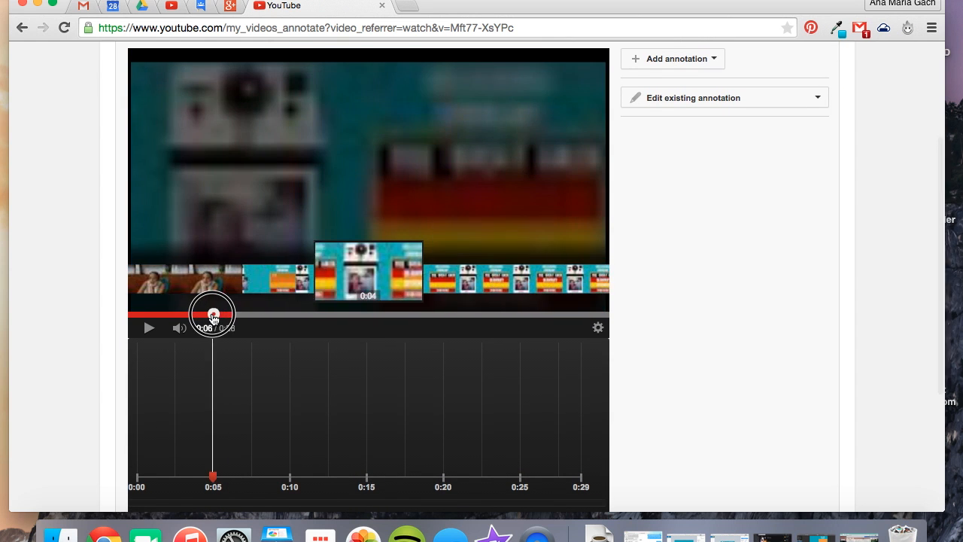
drag(213, 314, 195, 314)
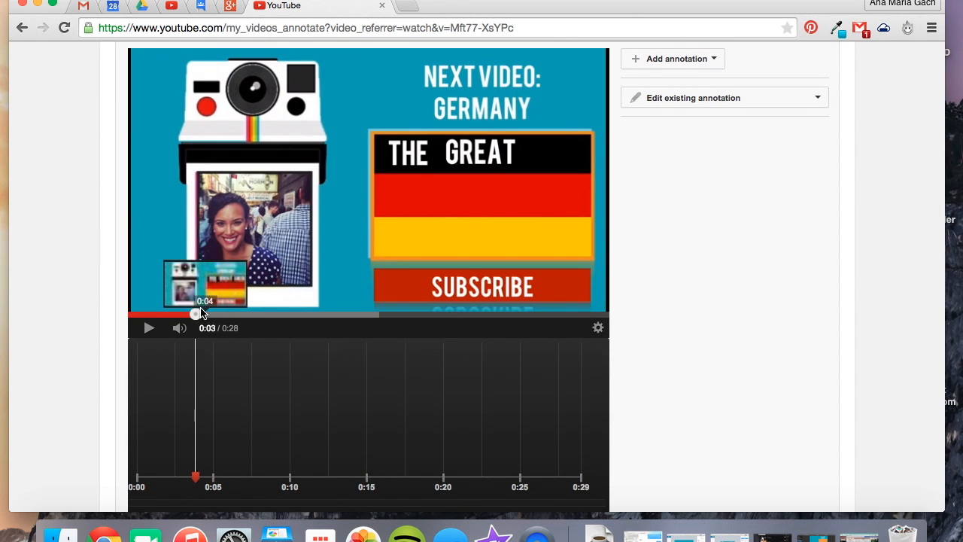
click(149, 328)
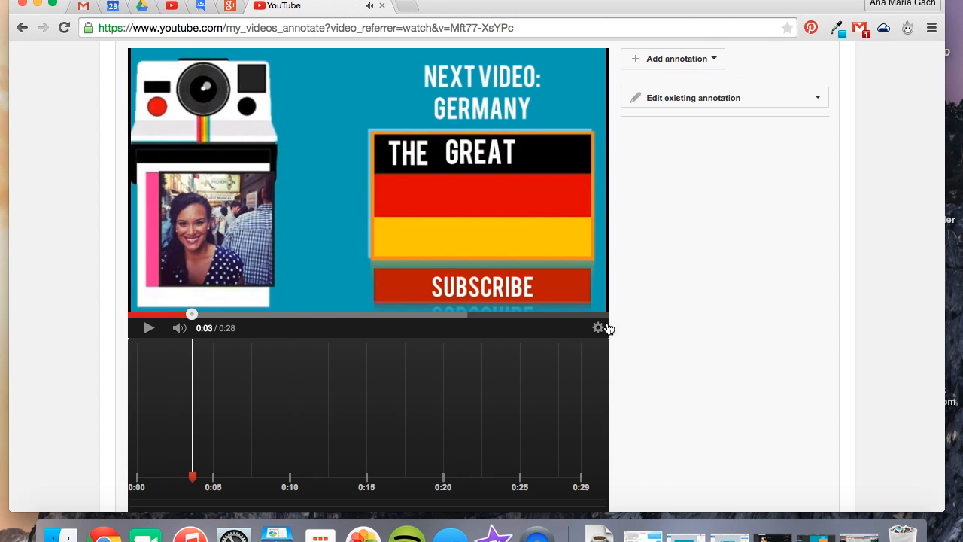
scroll(down, 3)
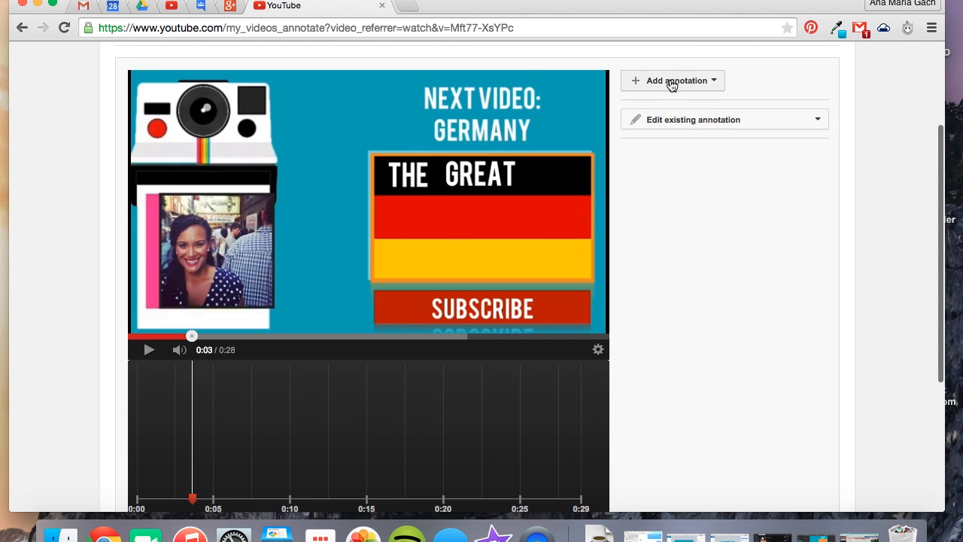
click(672, 80)
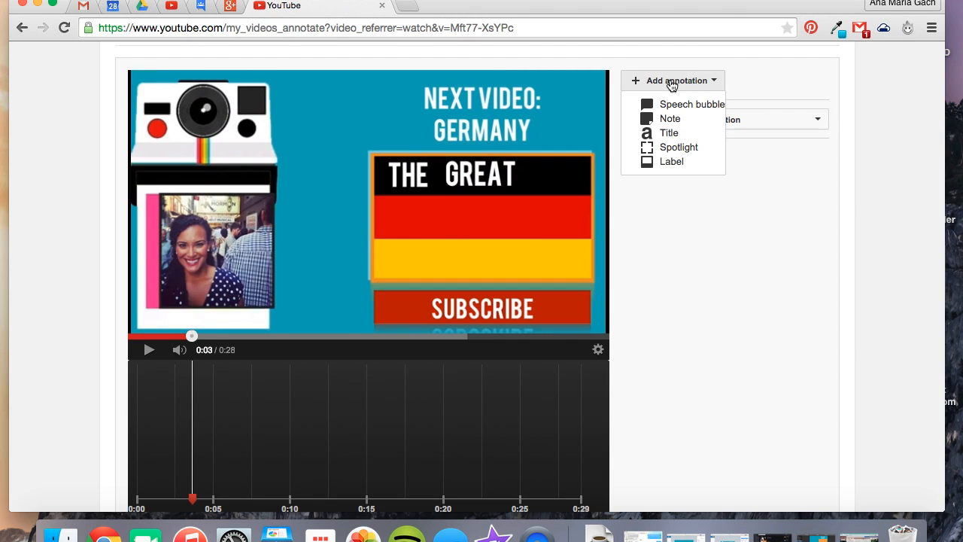
mouse_move(671, 118)
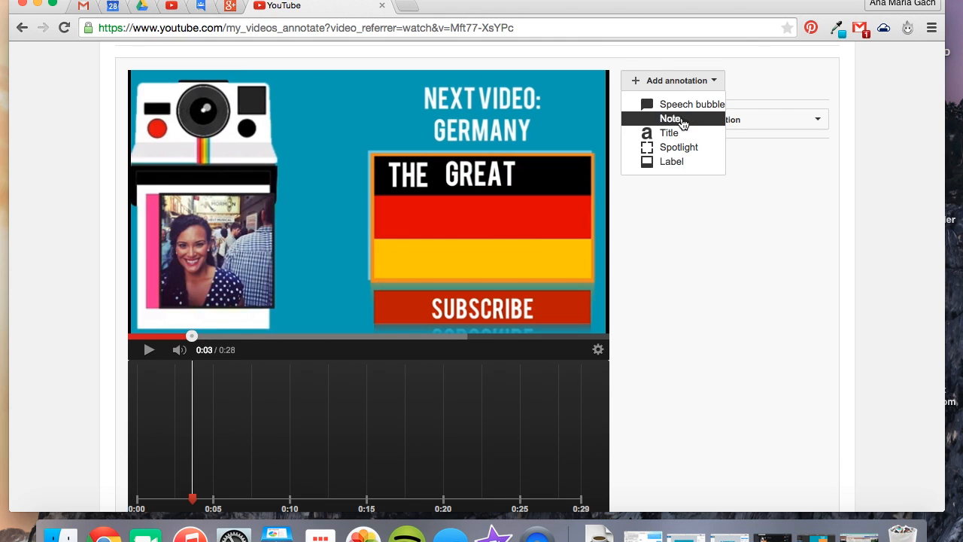
mouse_move(684, 149)
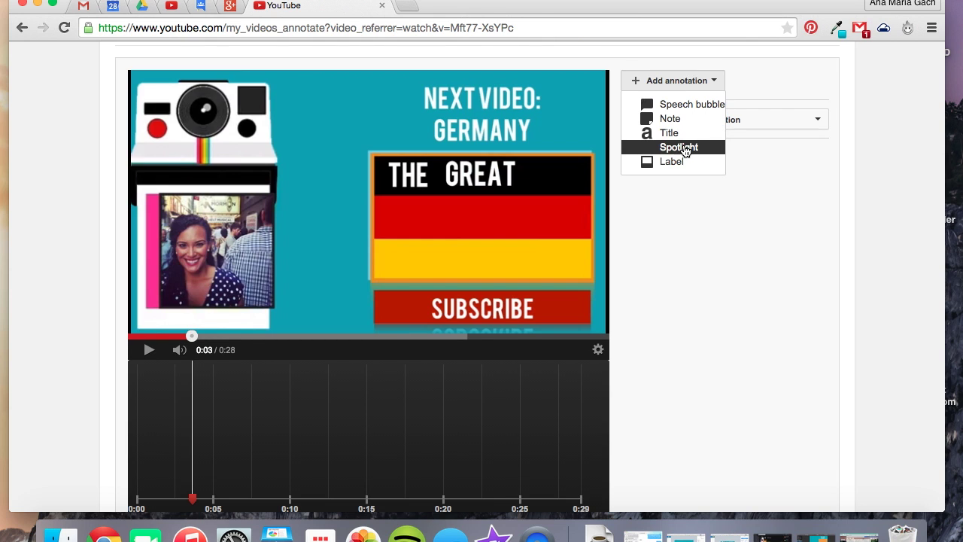
Add a spotlight over the Germany box, running from 0:03.6 to 0:06.6.
click(685, 146)
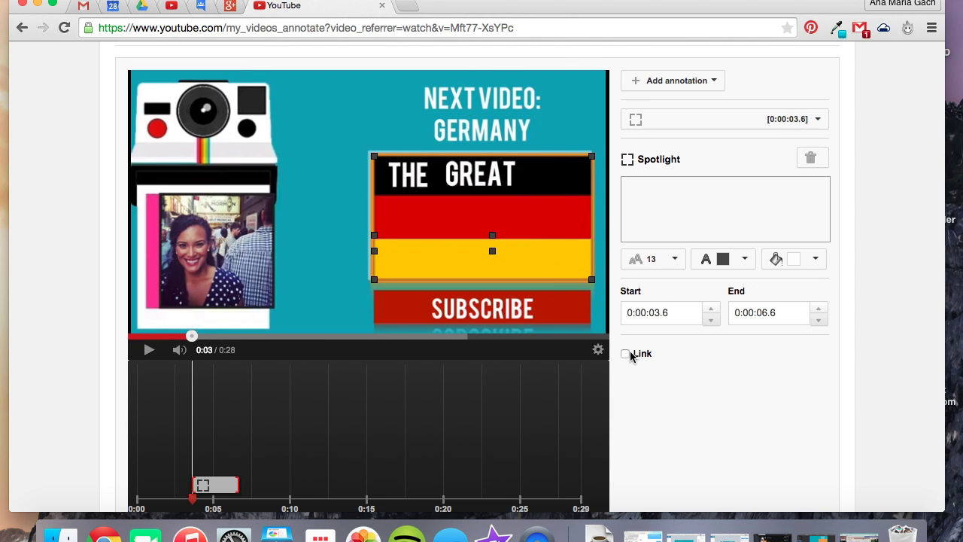
mouse_move(237, 428)
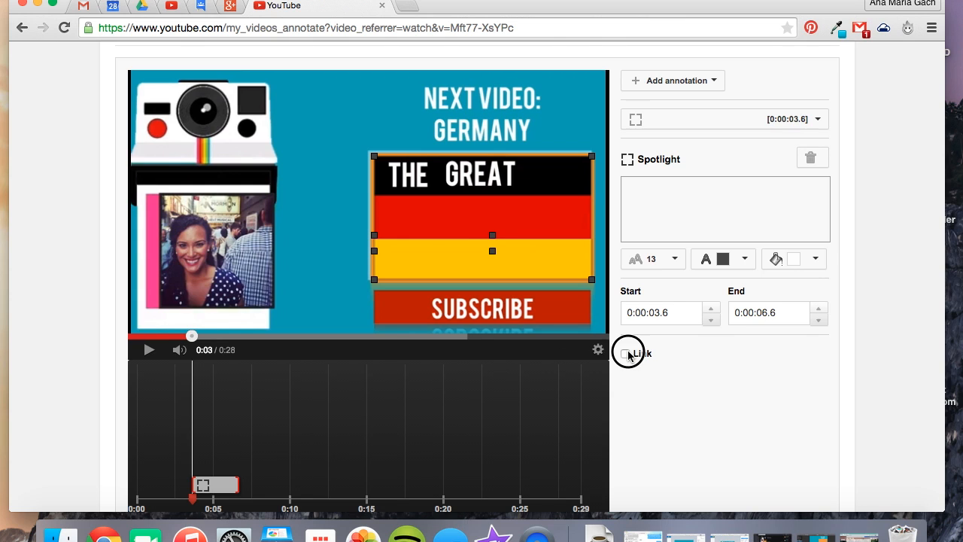
Make the Germany spotlight a link with Video as its destination type.
click(626, 353)
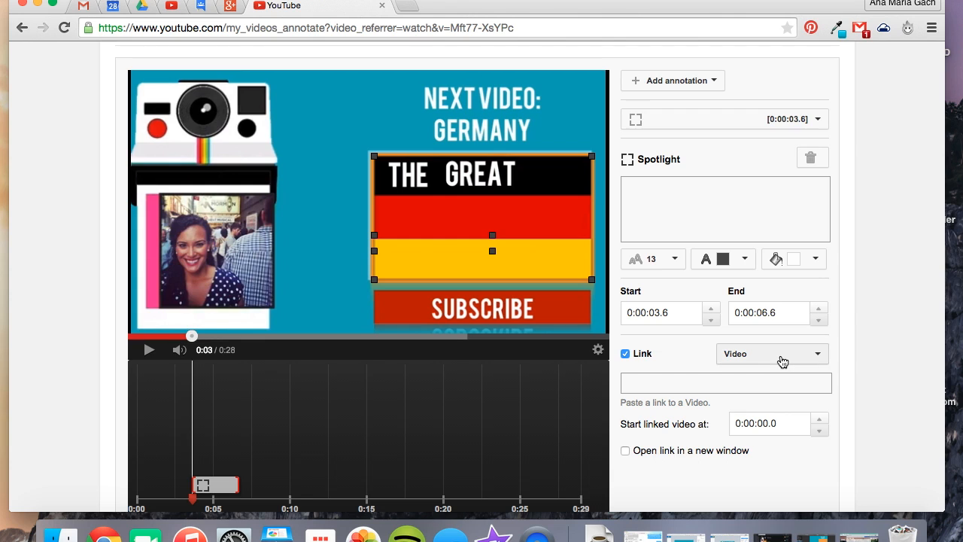
click(771, 354)
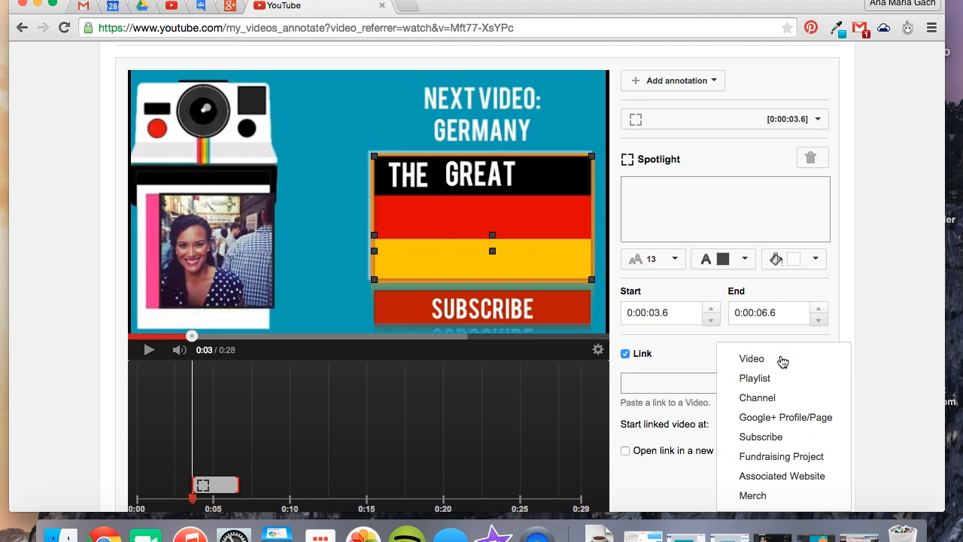
mouse_move(769, 422)
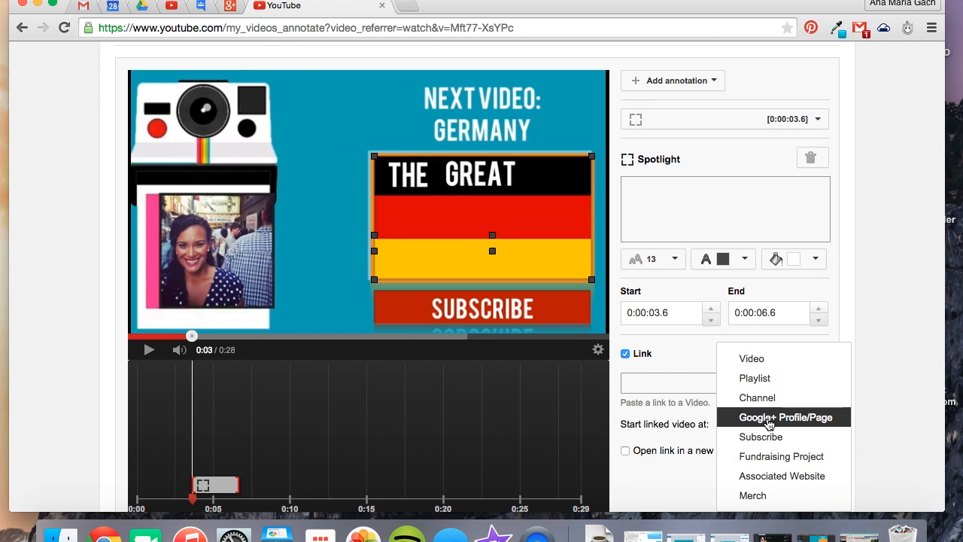
click(751, 358)
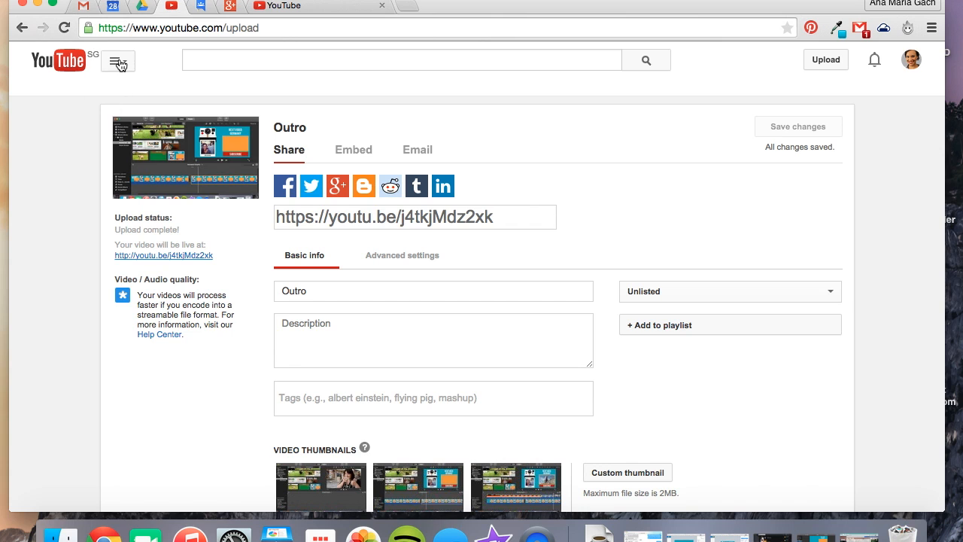
Browse My Channel's uploaded videos to get the next video's URL for the Germany link.
click(118, 62)
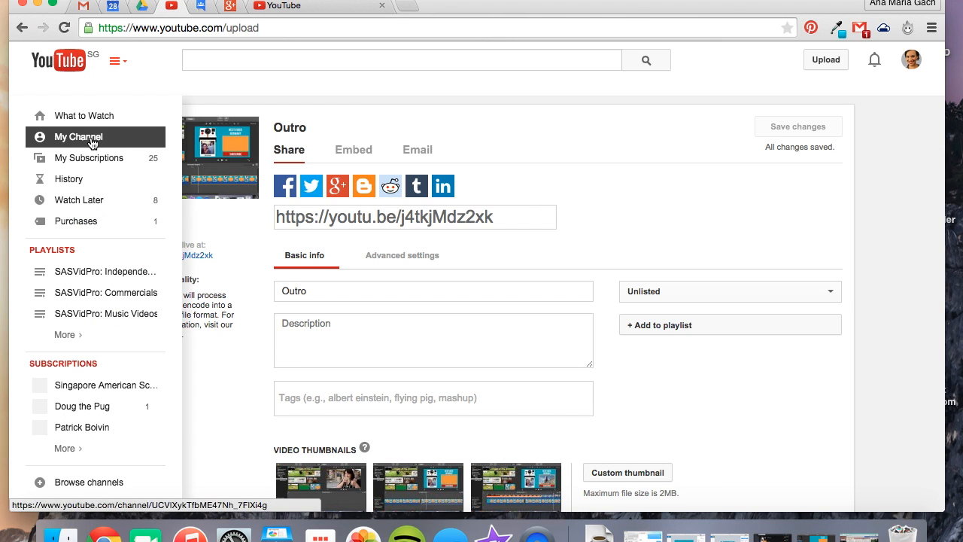
click(88, 158)
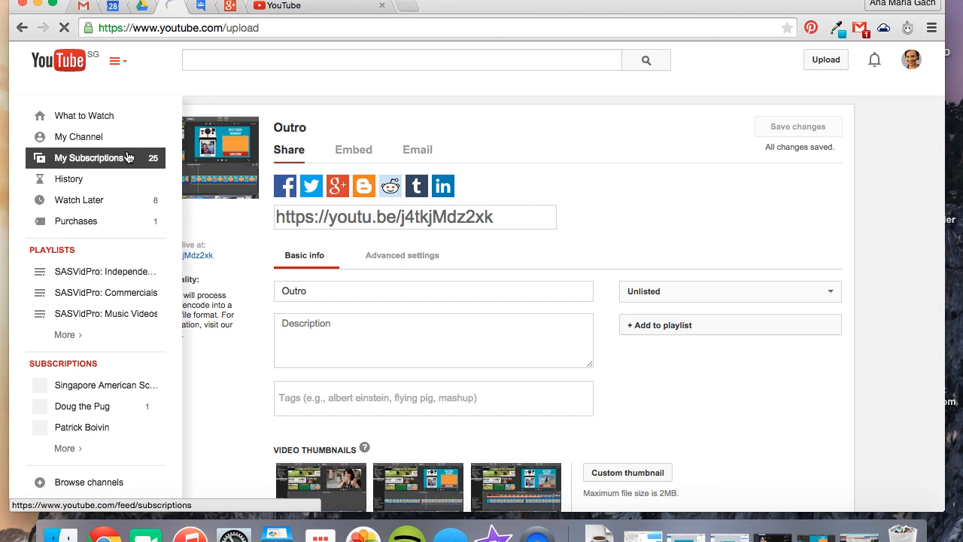
click(78, 136)
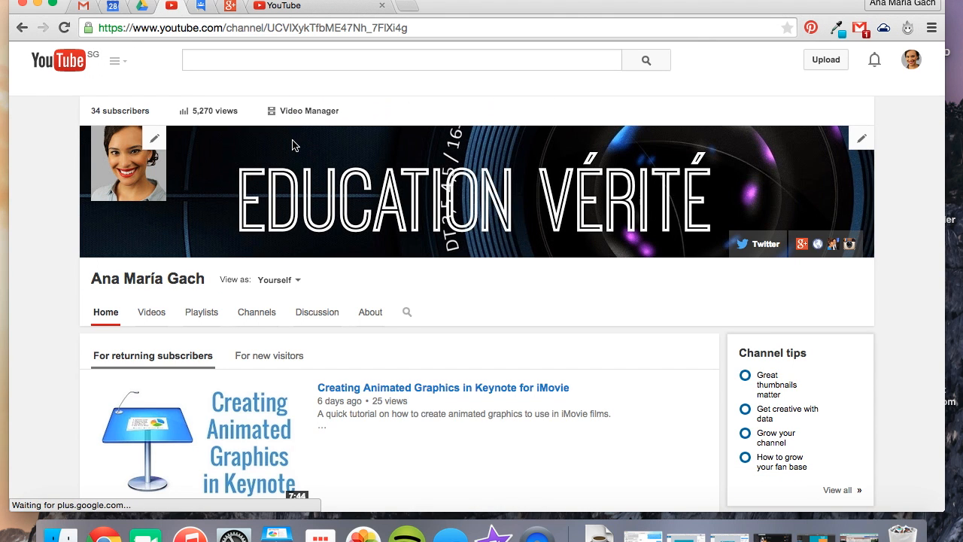
click(309, 110)
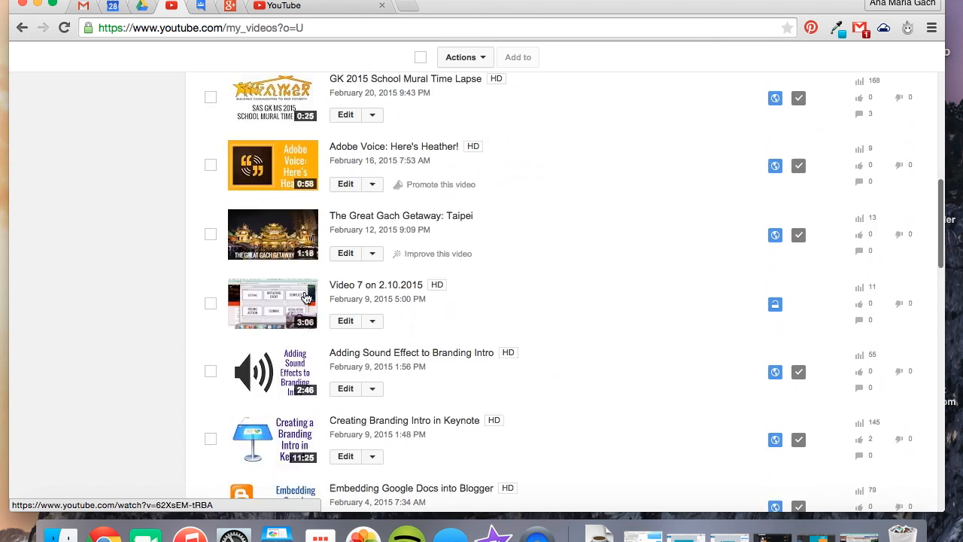
scroll(down, 3)
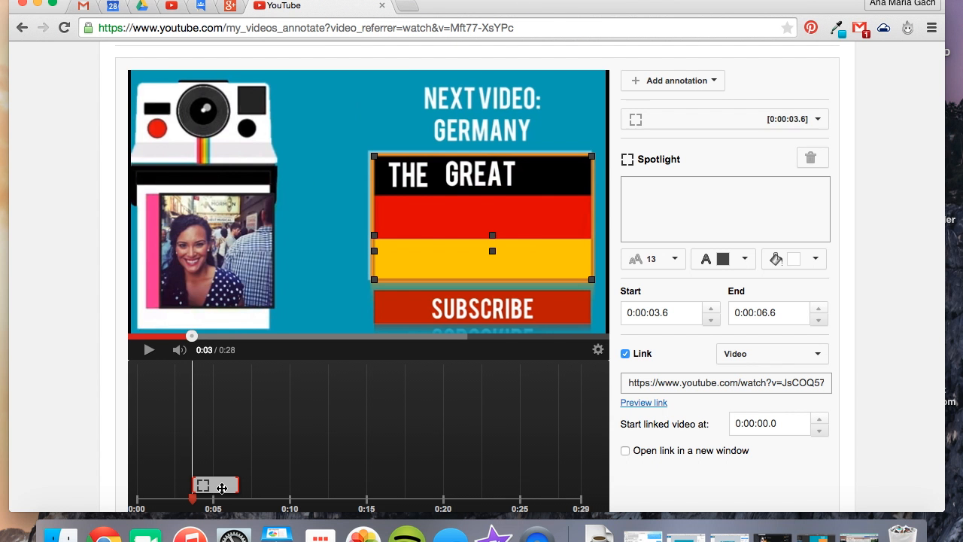
Extend the Germany spotlight to end at 0:29 and save the annotations.
scroll(down, 3)
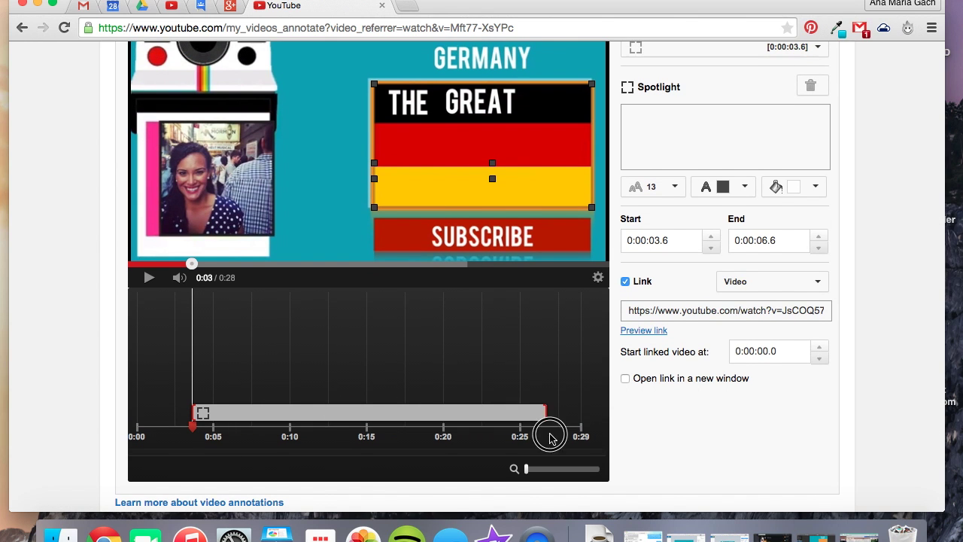
drag(550, 411, 579, 412)
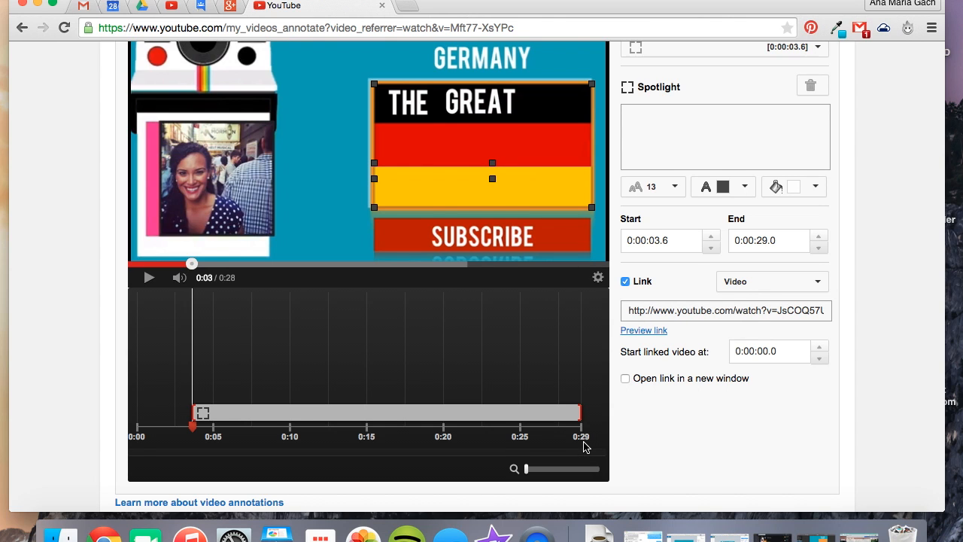
click(149, 278)
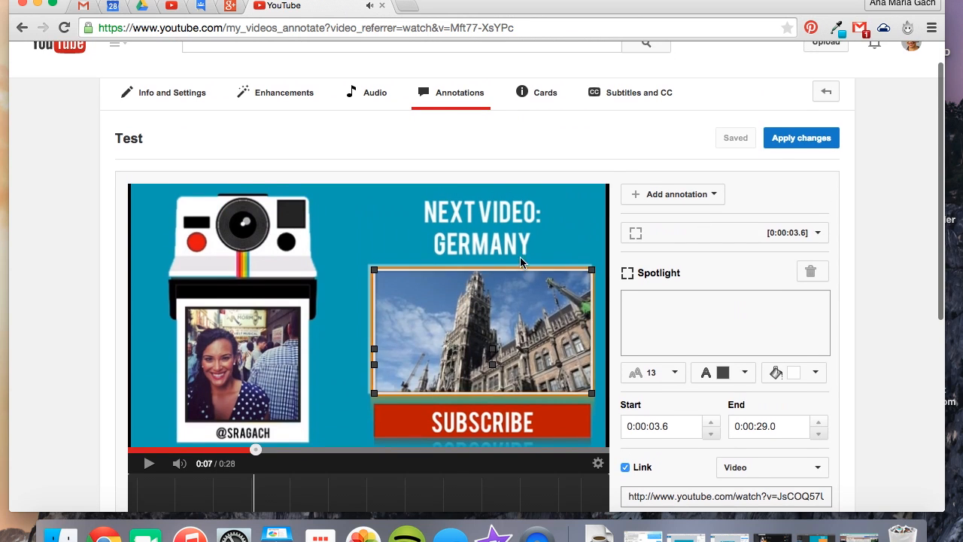
Add a second spotlight and drag and resize it over the red SUBSCRIBE banner.
click(673, 194)
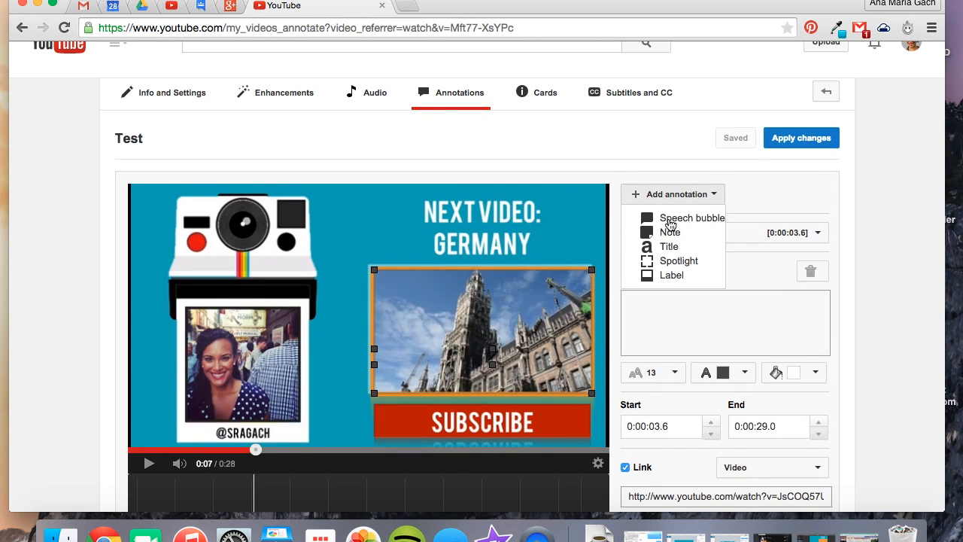
click(679, 260)
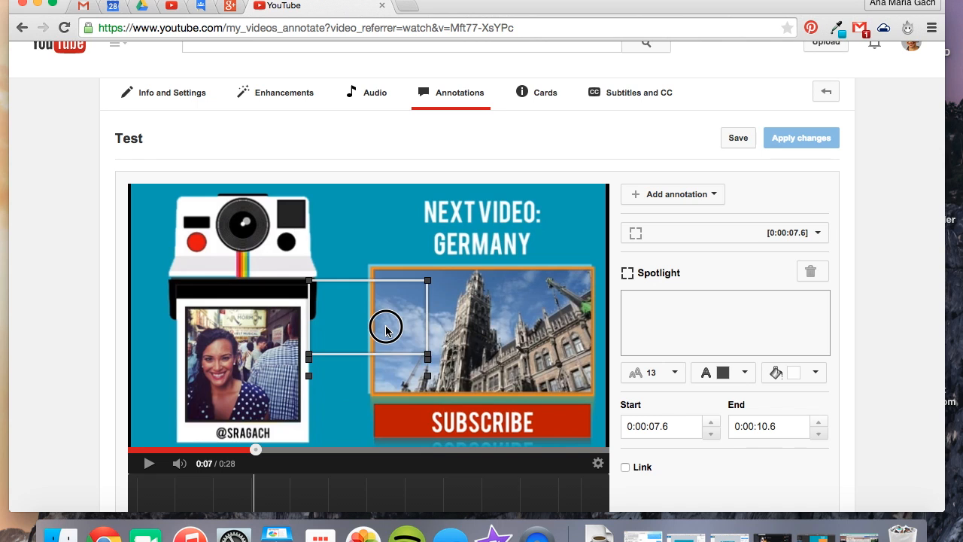
drag(386, 327, 454, 417)
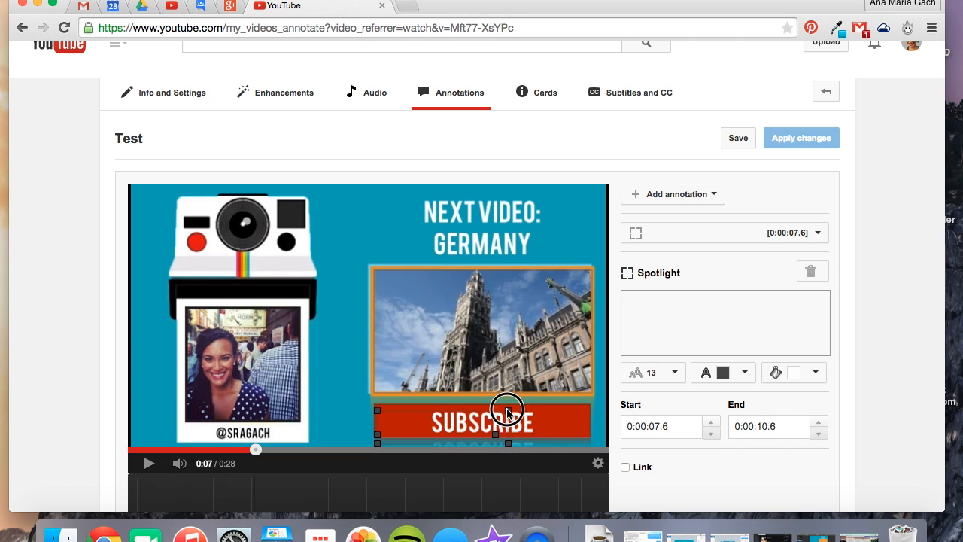
drag(507, 411, 587, 412)
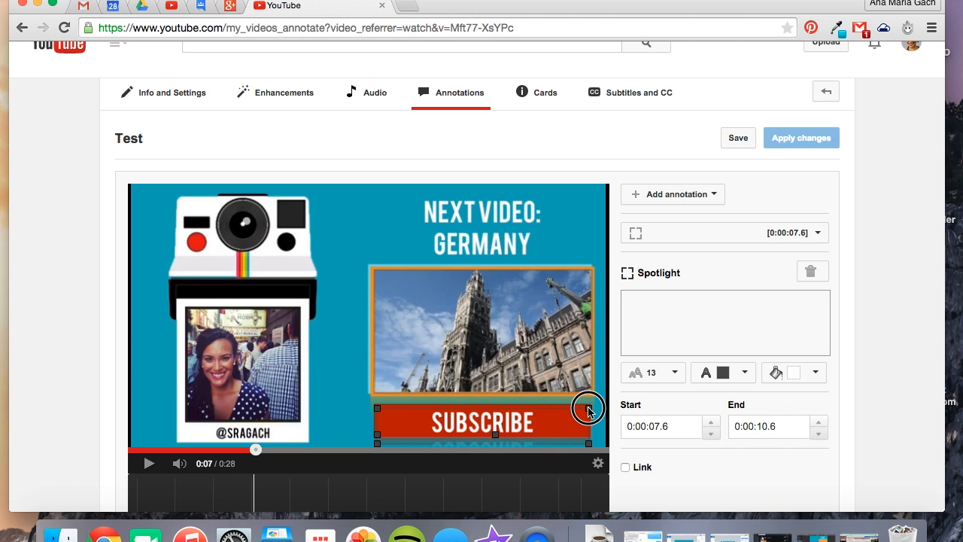
drag(589, 408, 551, 422)
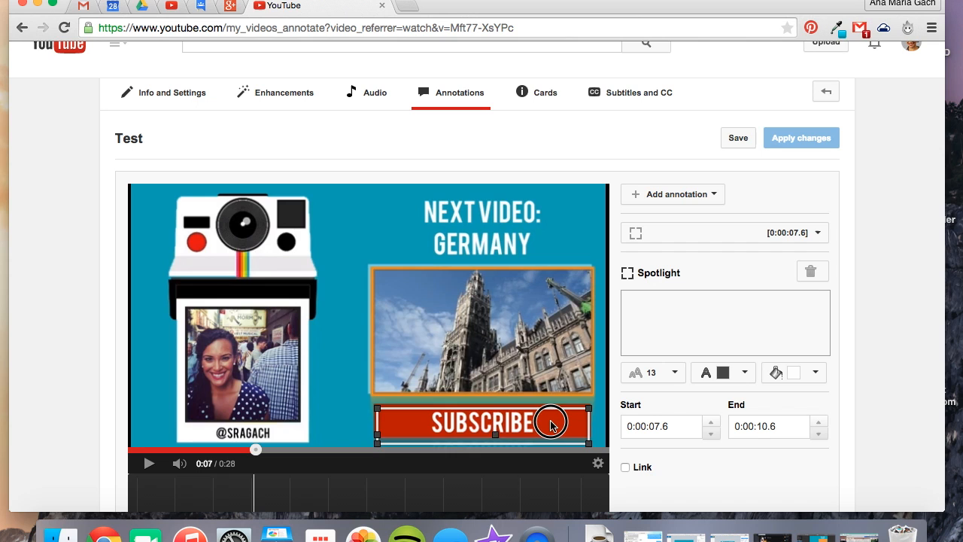
scroll(down, 3)
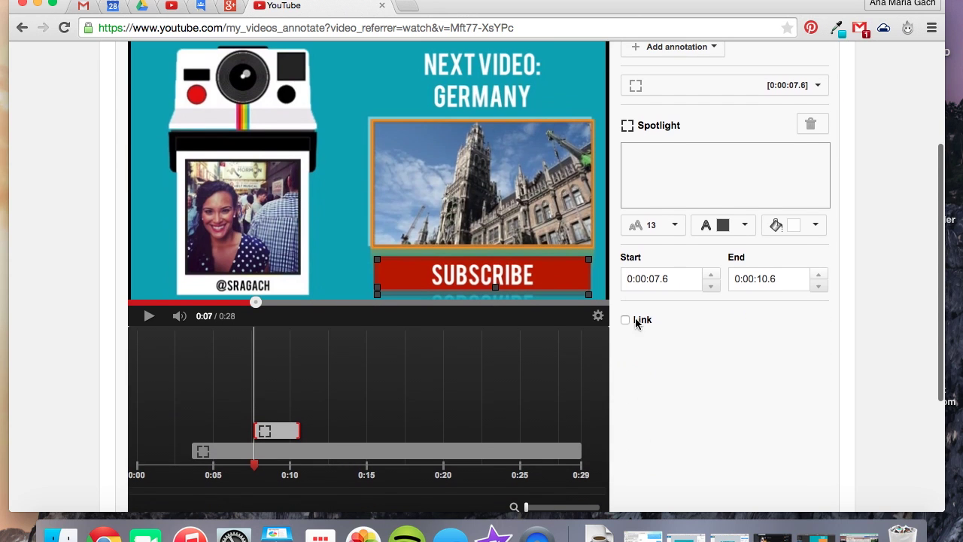
Link the Subscribe spotlight to a subscription for user 'anAnaMarich19', then bring up the Germany video.
click(625, 320)
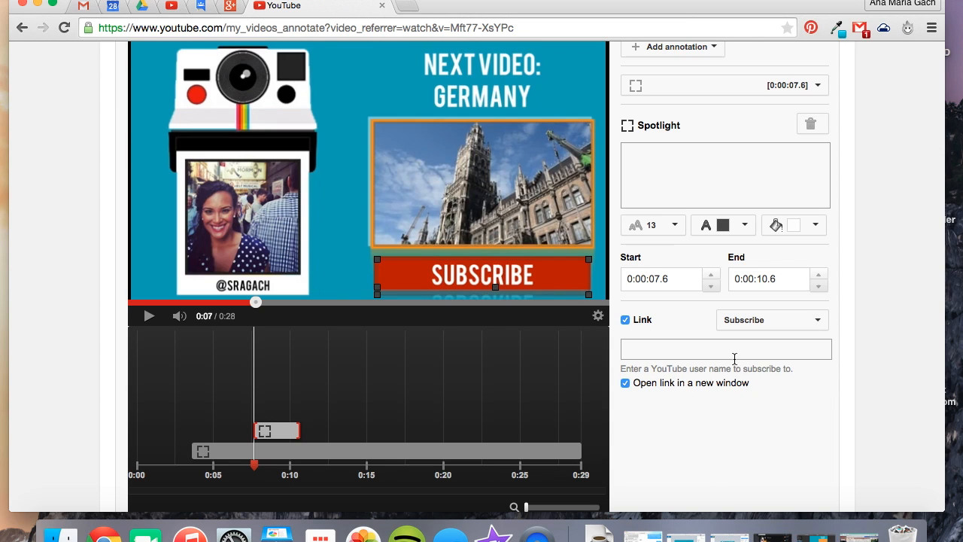
text(an)
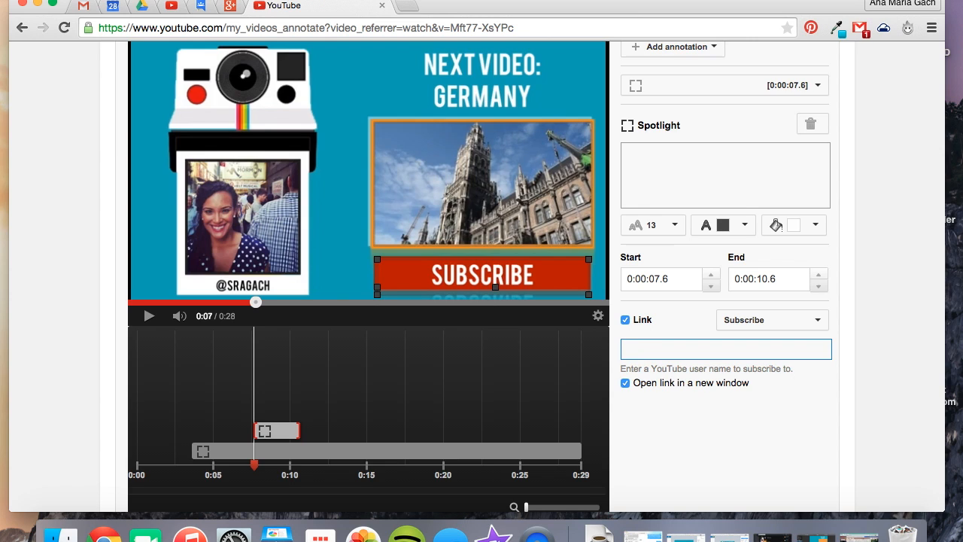
text(A)
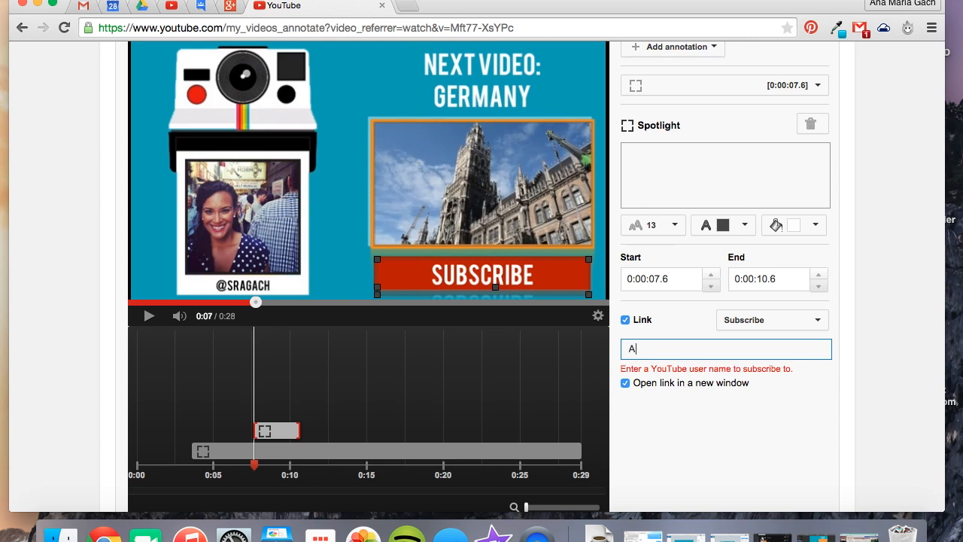
text(naMar)
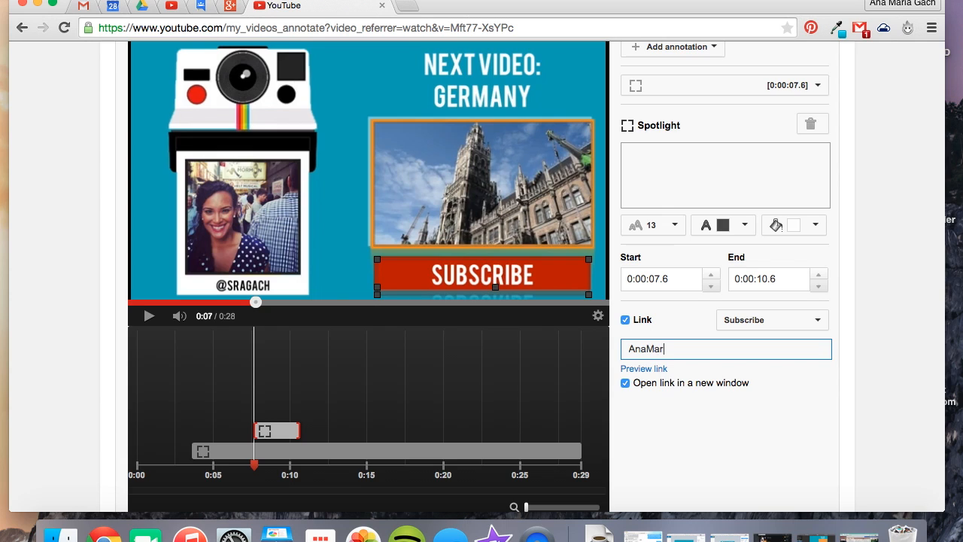
text(iaGa)
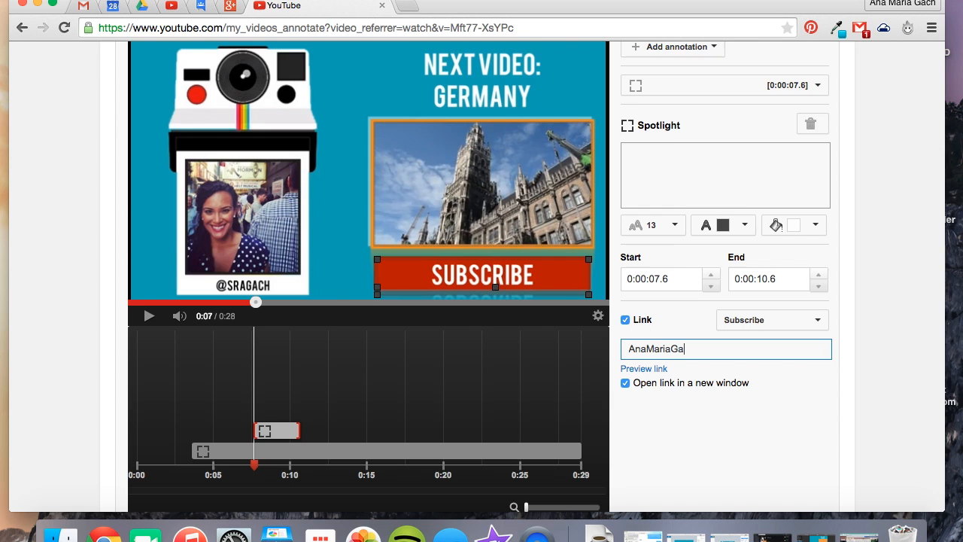
text(ch19)
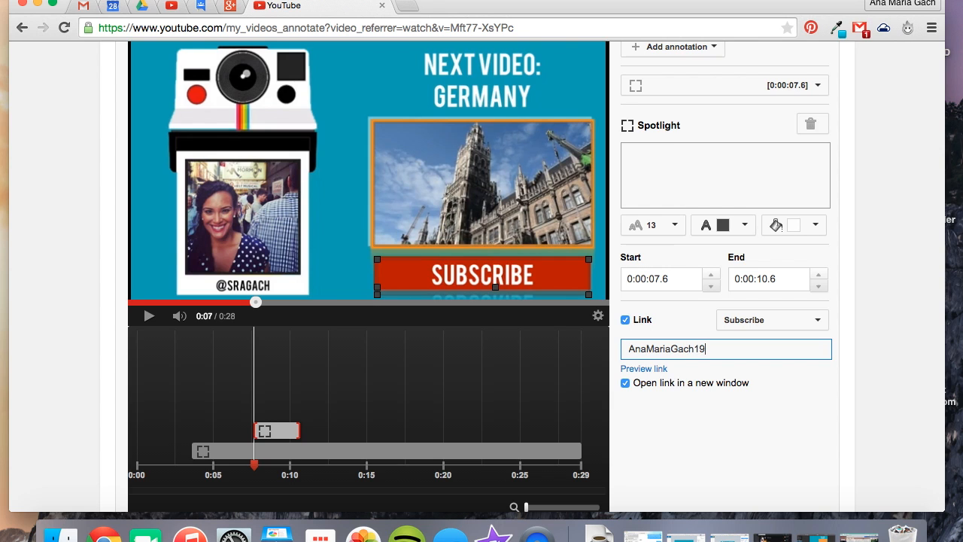
click(643, 368)
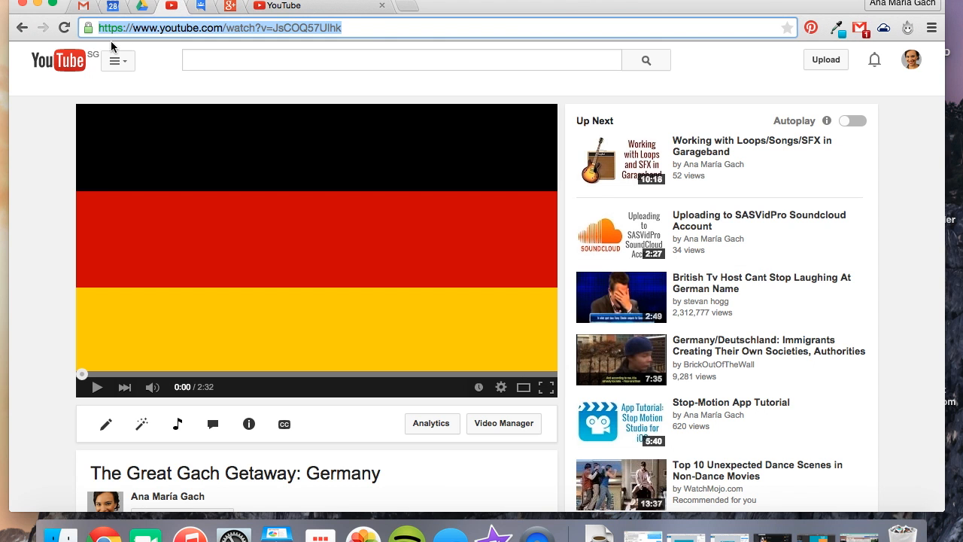
Copy your channel page's address and paste it as the Subscribe spotlight's link.
click(117, 61)
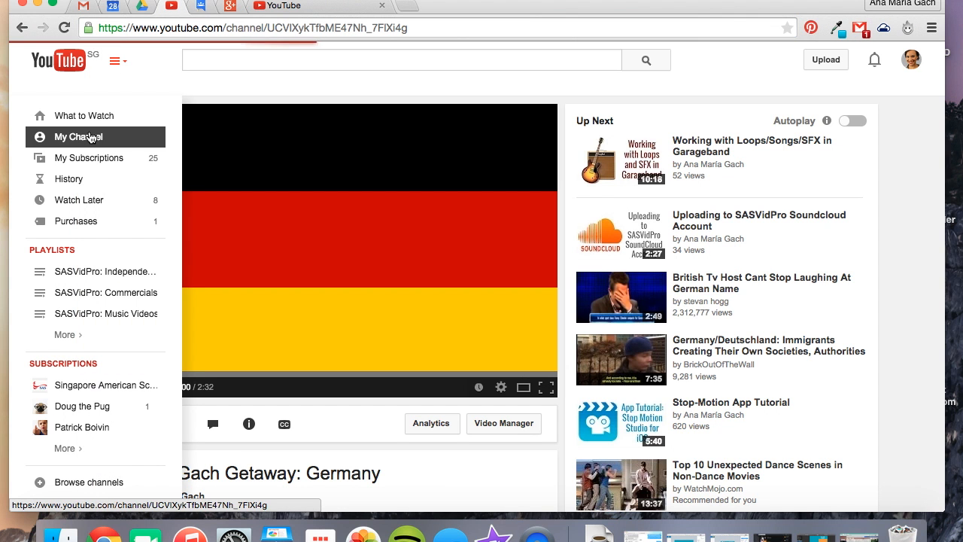
click(79, 136)
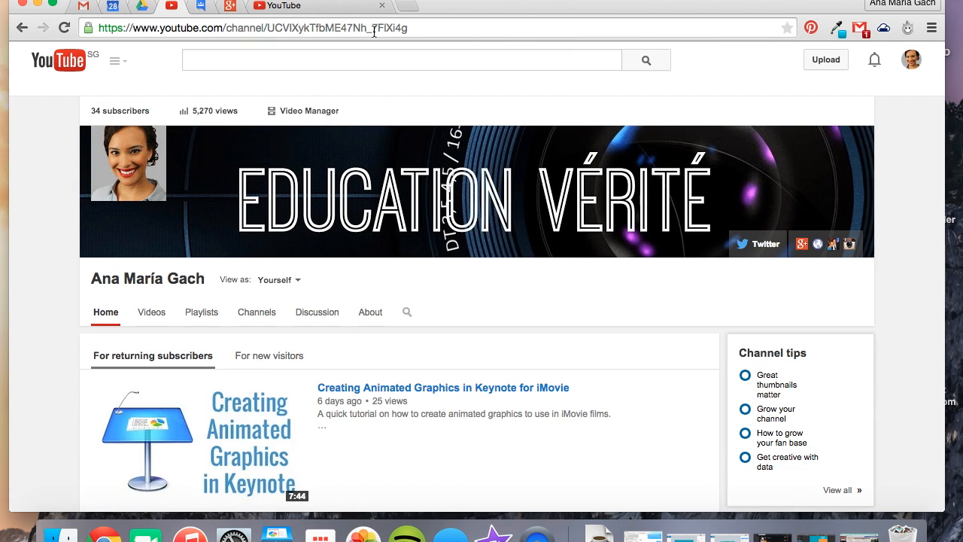
click(369, 29)
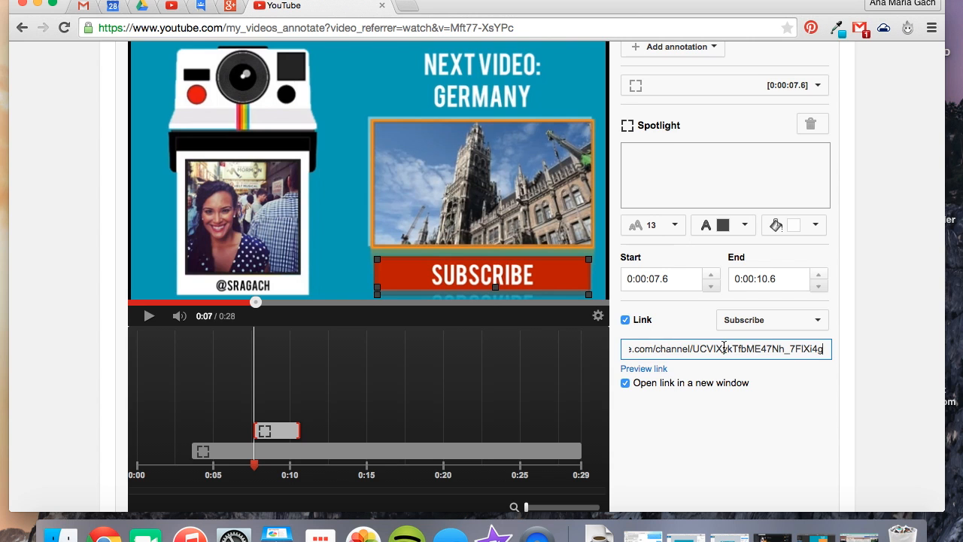
click(643, 368)
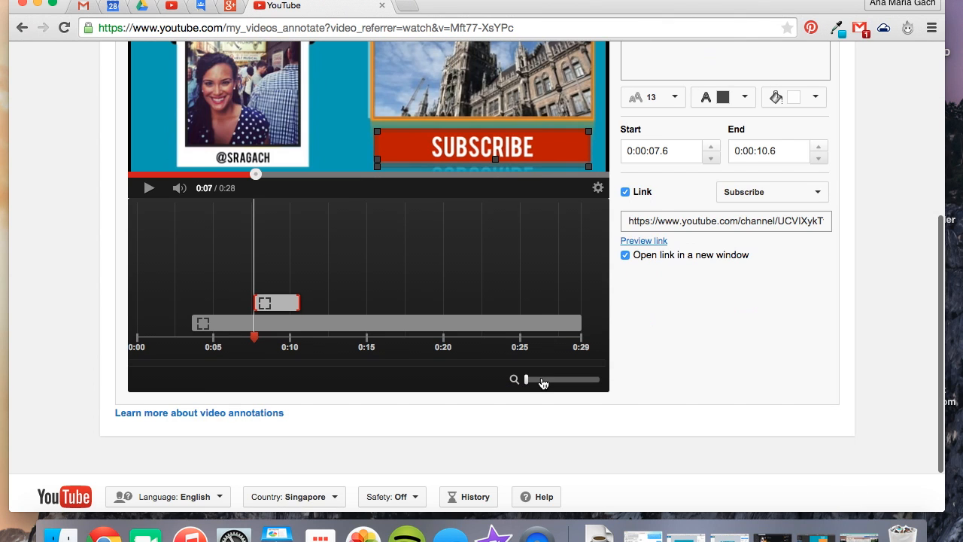
Retime the Subscribe spotlight's timeline bar to run from 0:03.6 to 0:29.
drag(527, 379, 595, 379)
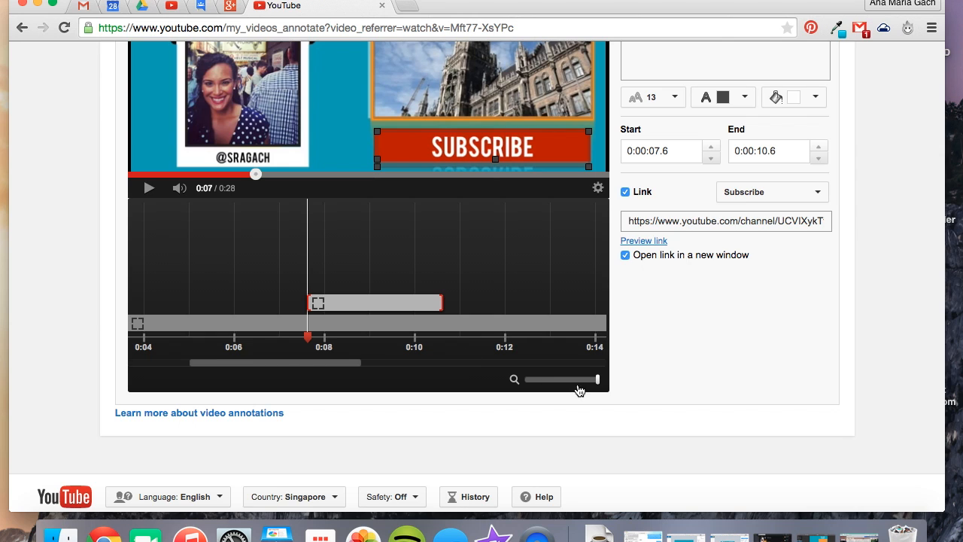
drag(583, 379, 524, 380)
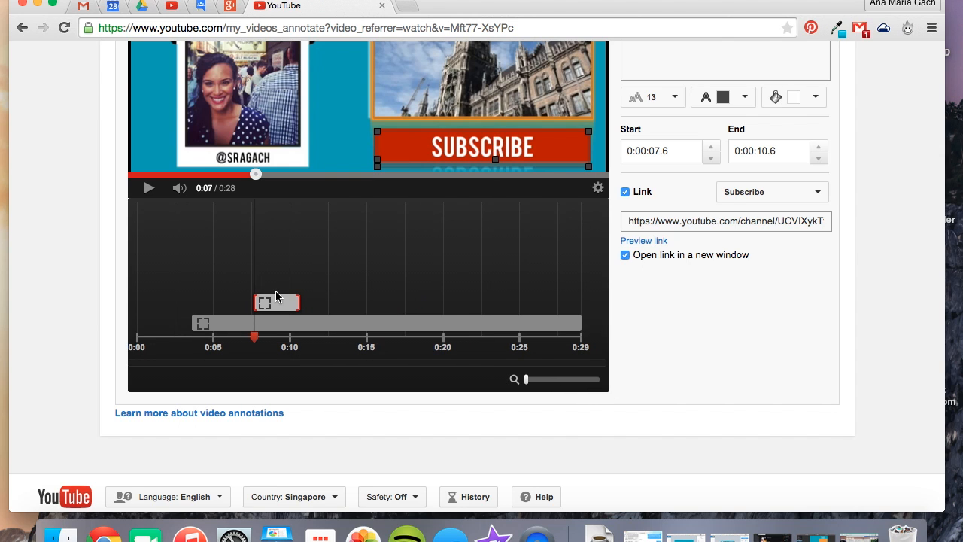
drag(276, 302, 218, 302)
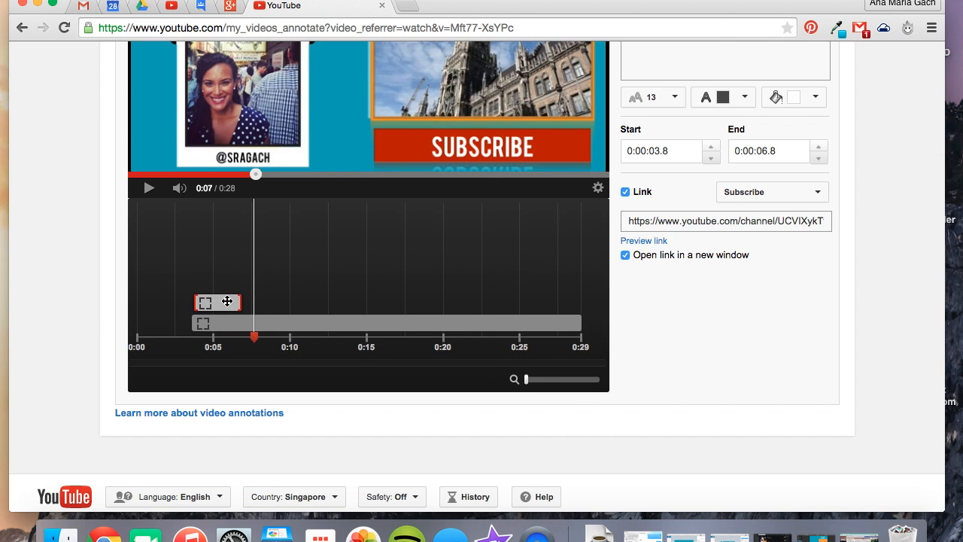
drag(233, 302, 579, 302)
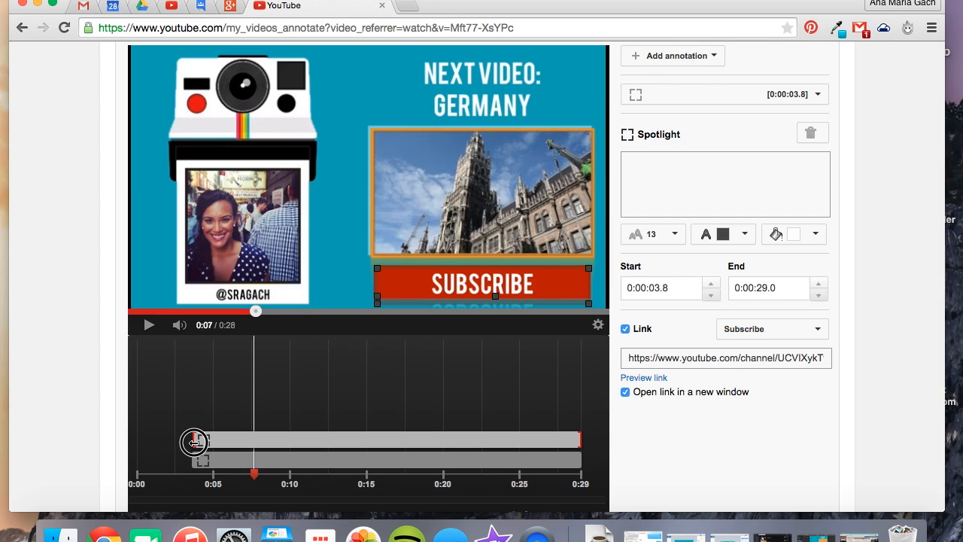
drag(194, 441, 193, 441)
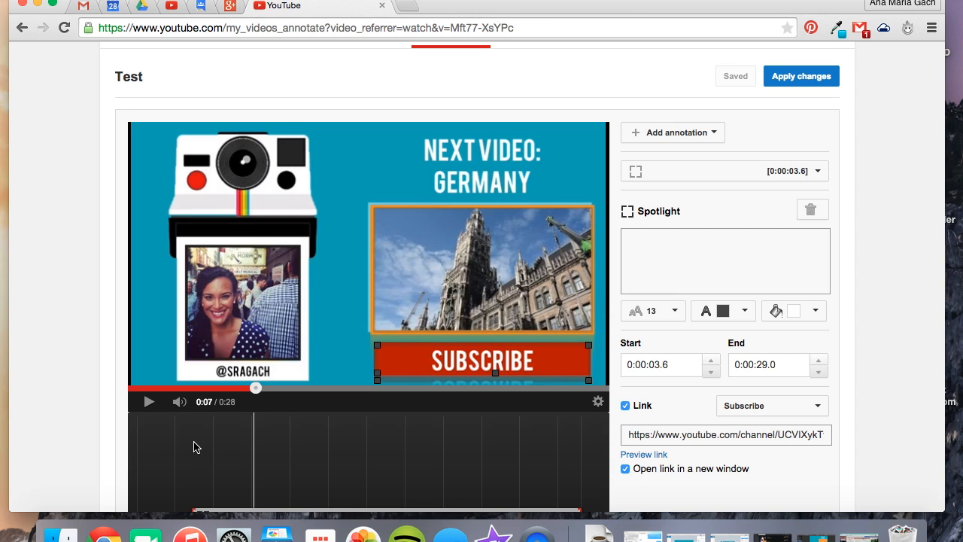
mouse_move(794, 110)
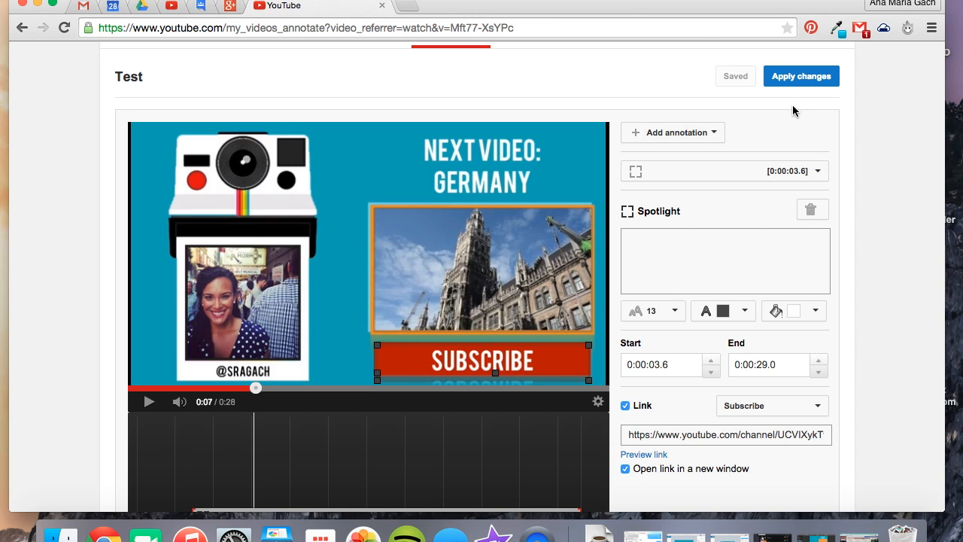